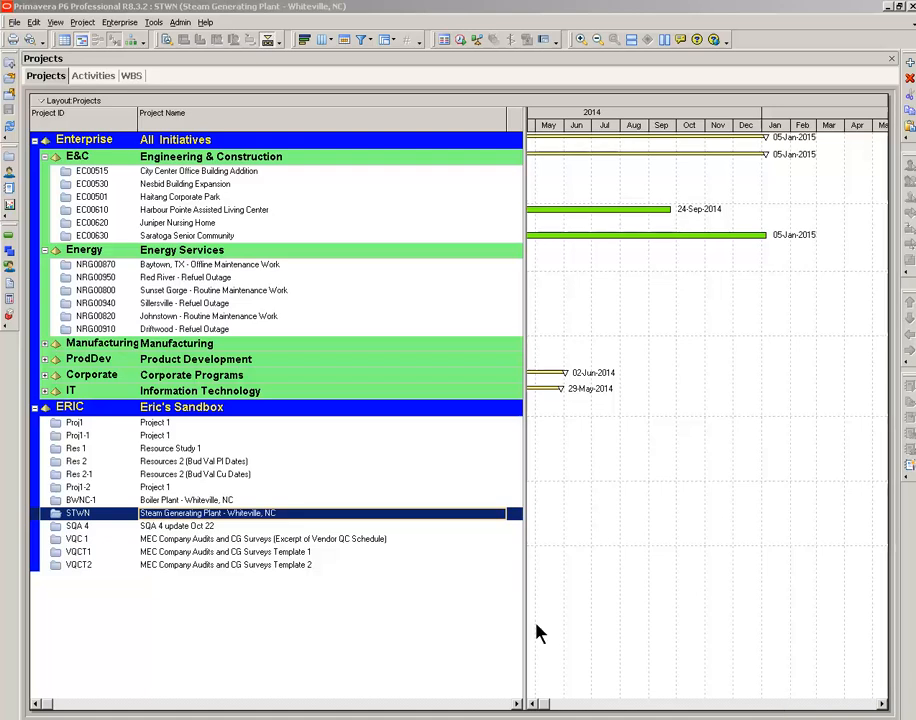
{"action": "mouse_move", "coordinate": [510, 690]}
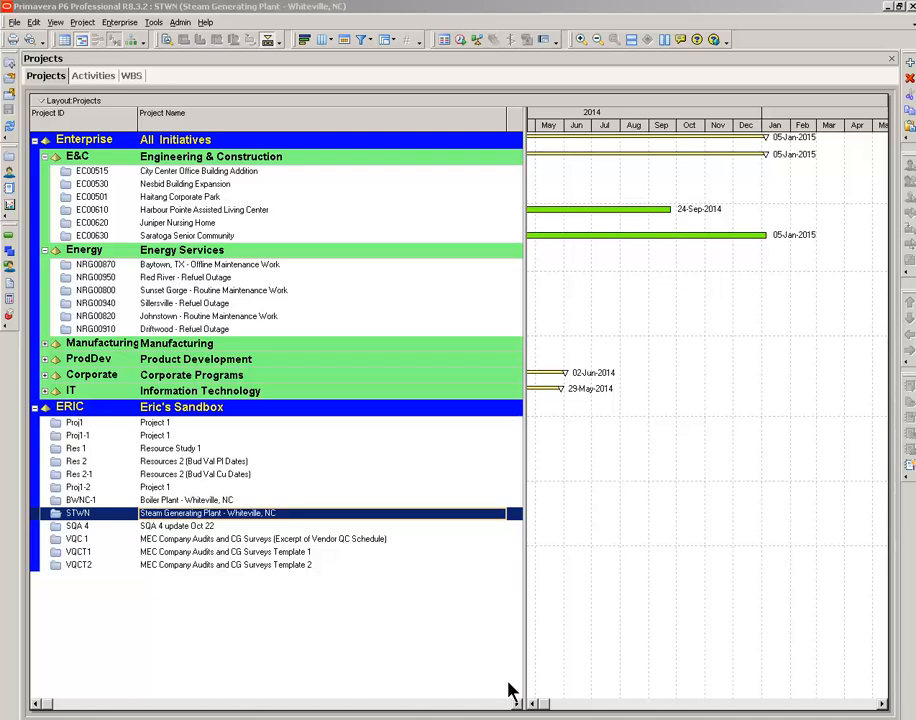
{"action": "mouse_move", "coordinate": [113, 519]}
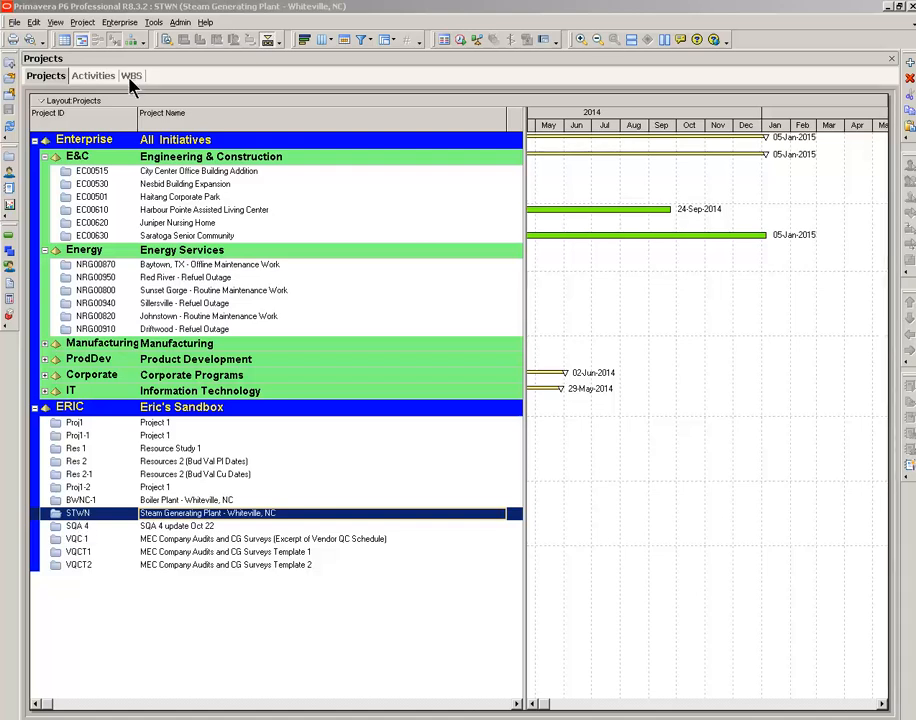
Step: Show the STWN WBS with all levels expanded, including Preliminary, Boiler Footers and Pumps
{"action": "left_click", "coordinate": [131, 75]}
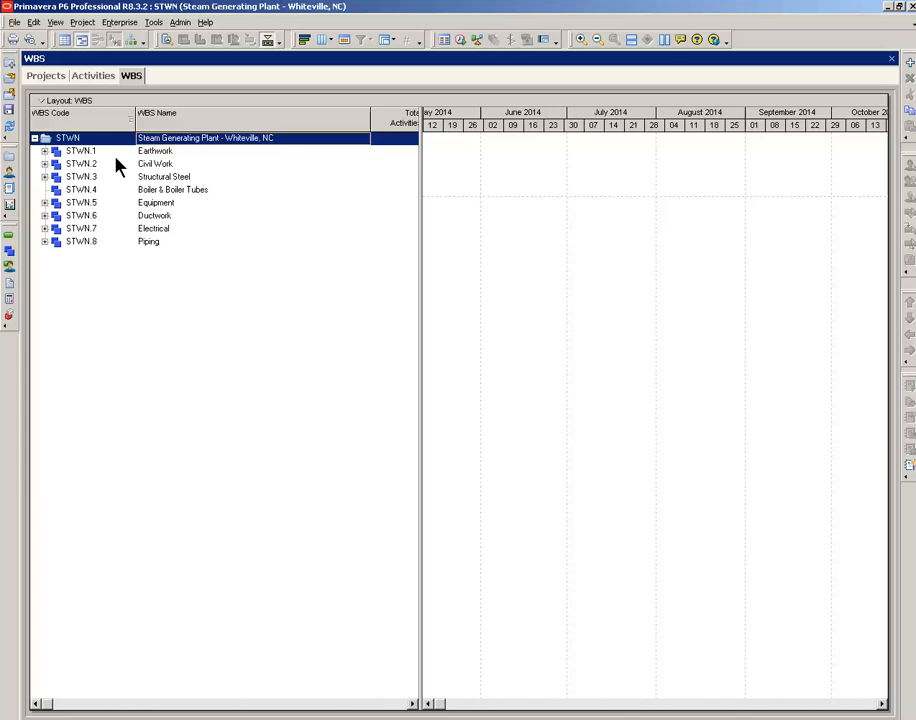
{"action": "mouse_move", "coordinate": [202, 205]}
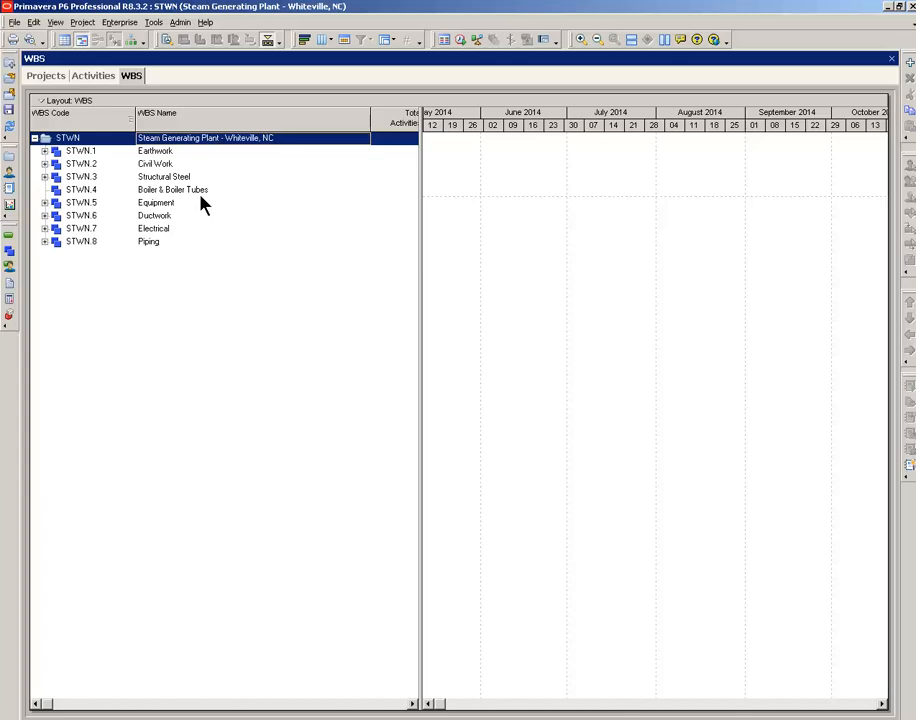
{"action": "mouse_move", "coordinate": [200, 197]}
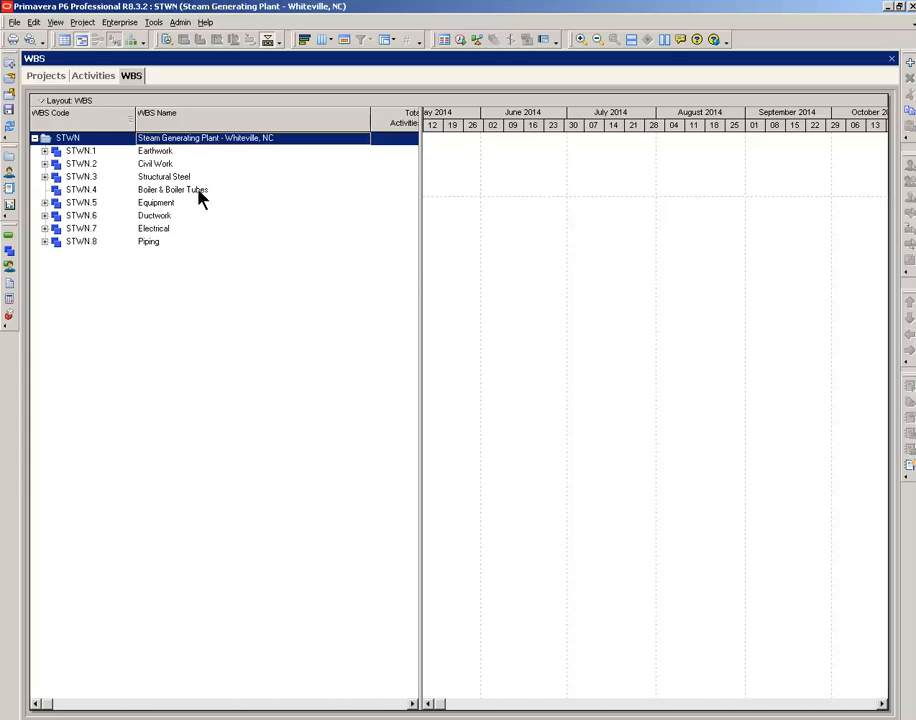
{"action": "mouse_move", "coordinate": [167, 160]}
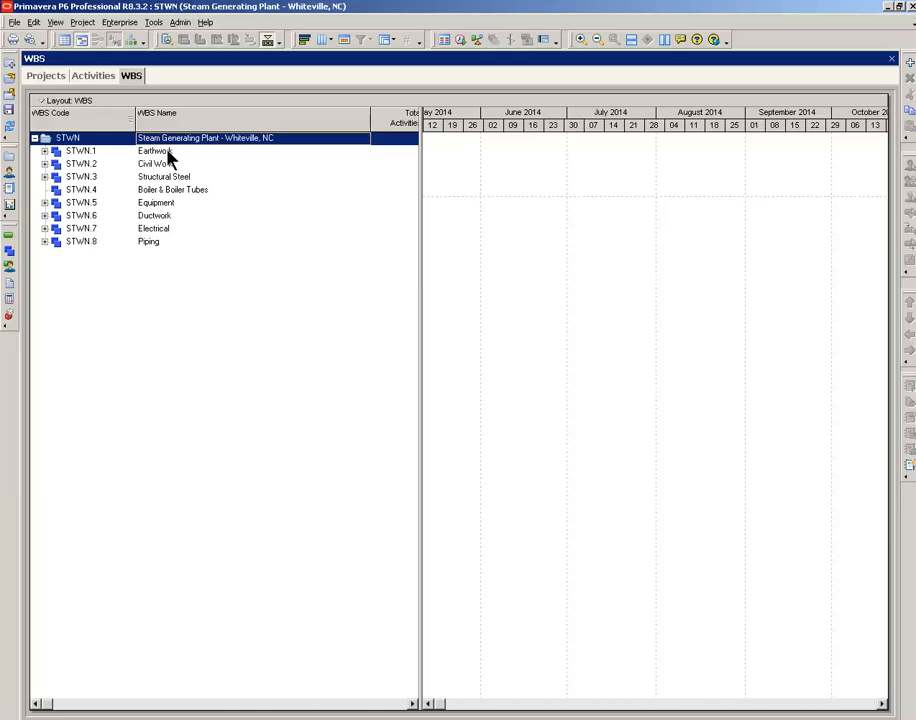
{"action": "mouse_move", "coordinate": [183, 197]}
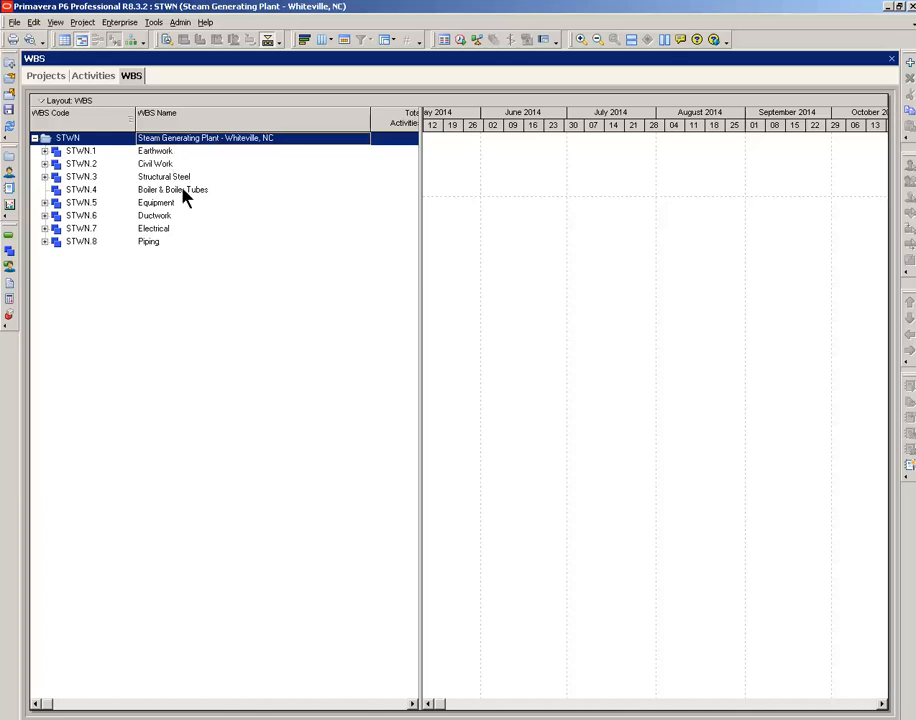
{"action": "mouse_move", "coordinate": [75, 25]}
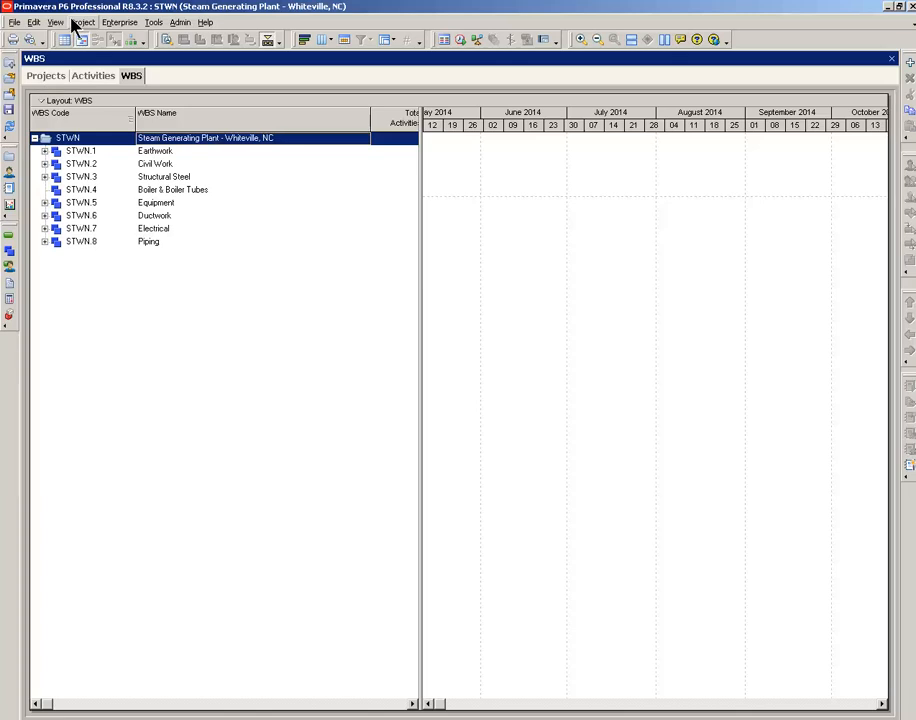
{"action": "left_click", "coordinate": [56, 22]}
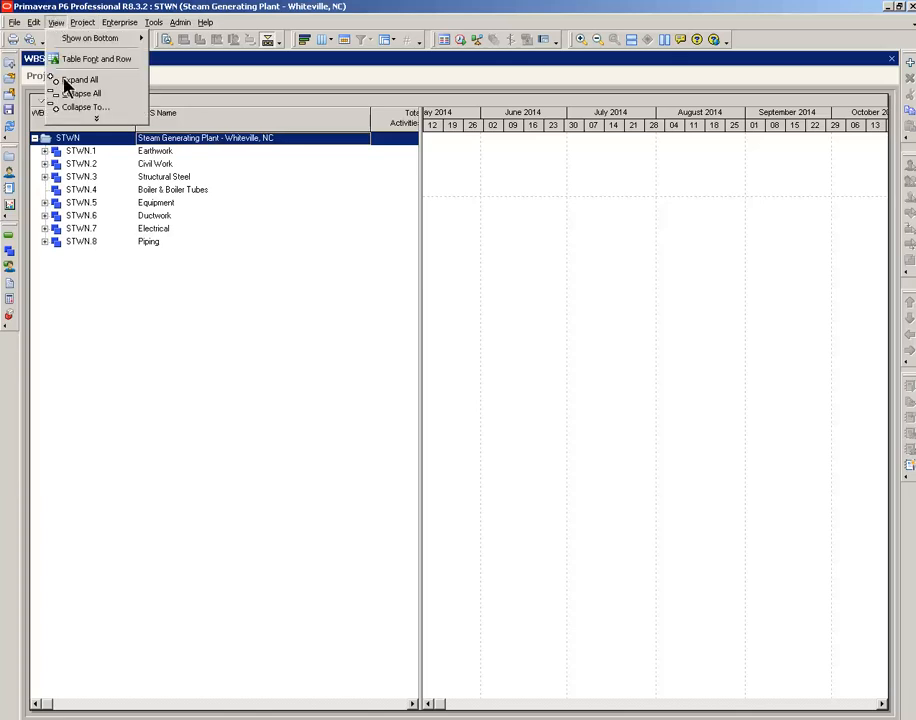
{"action": "left_click", "coordinate": [80, 79]}
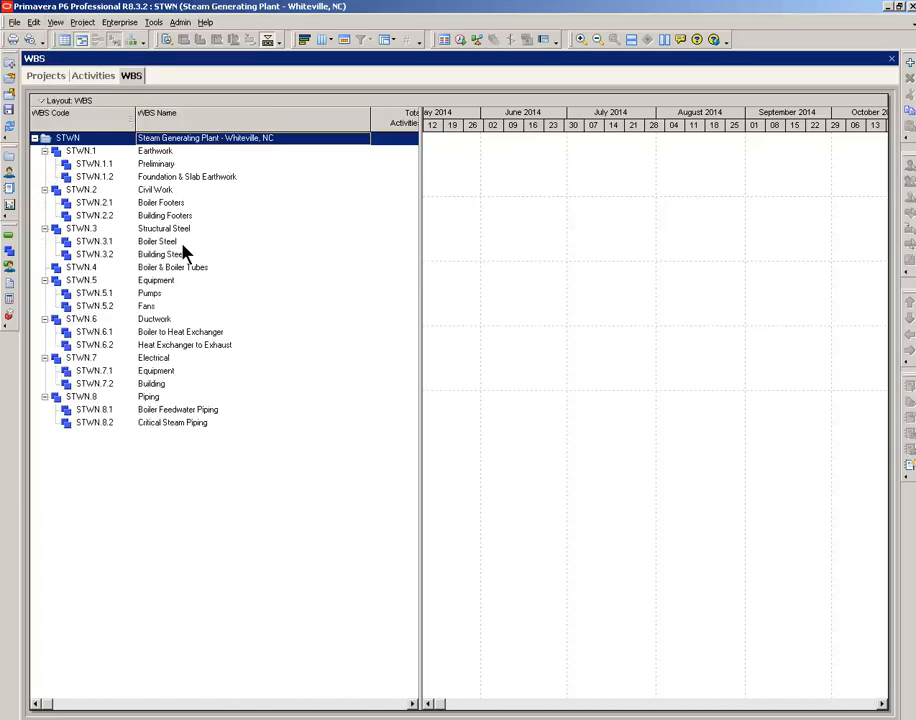
{"action": "mouse_move", "coordinate": [168, 202]}
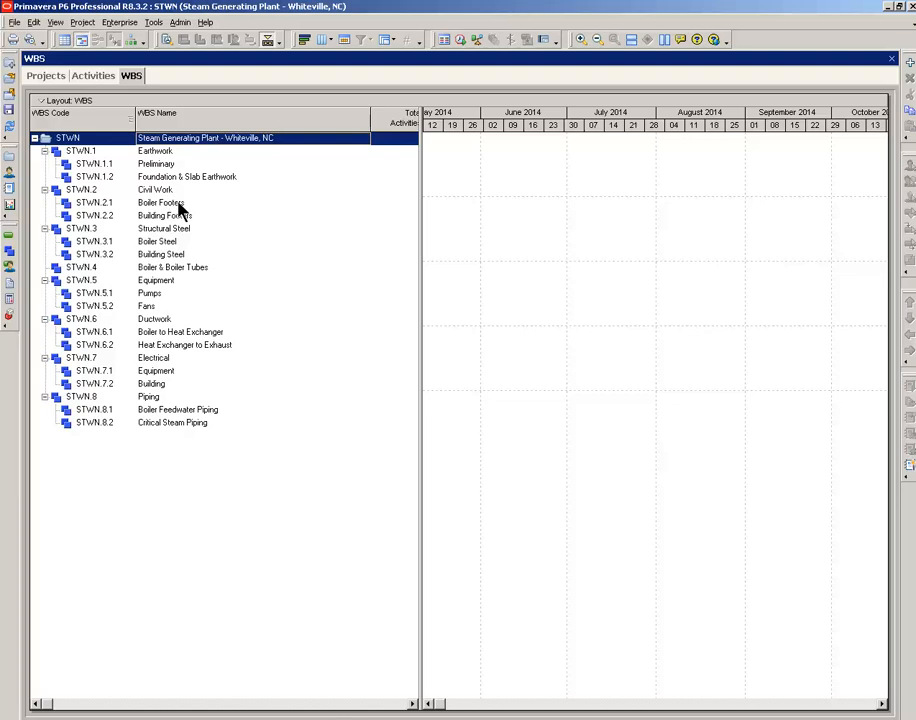
{"action": "mouse_move", "coordinate": [183, 218]}
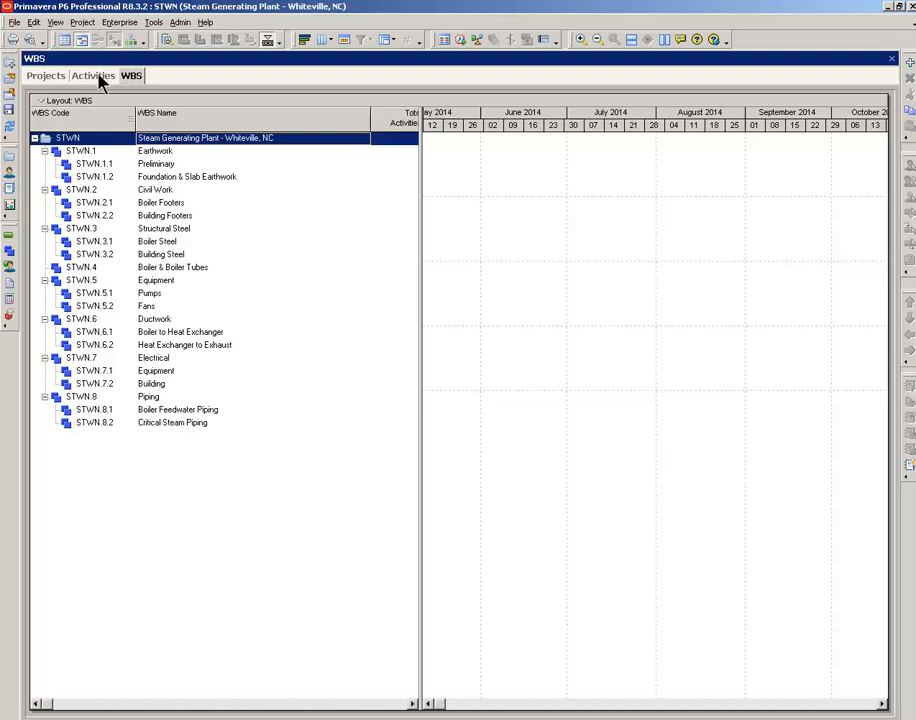
Step: Switch to the STWN Activities view grouped by the expanded WBS
{"action": "left_click", "coordinate": [92, 75]}
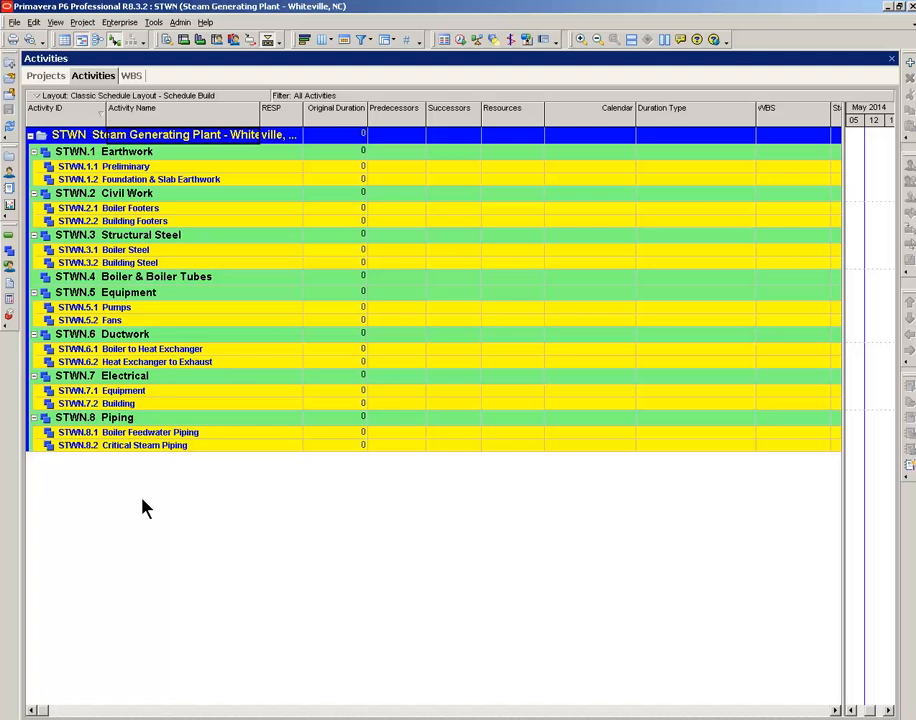
{"action": "mouse_move", "coordinate": [92, 164]}
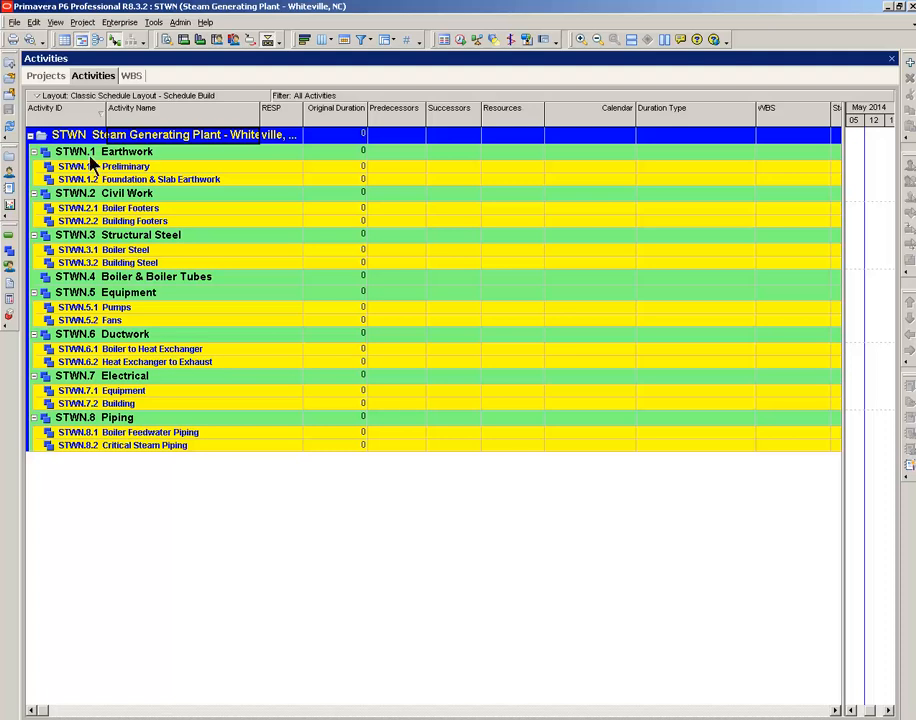
{"action": "mouse_move", "coordinate": [65, 125]}
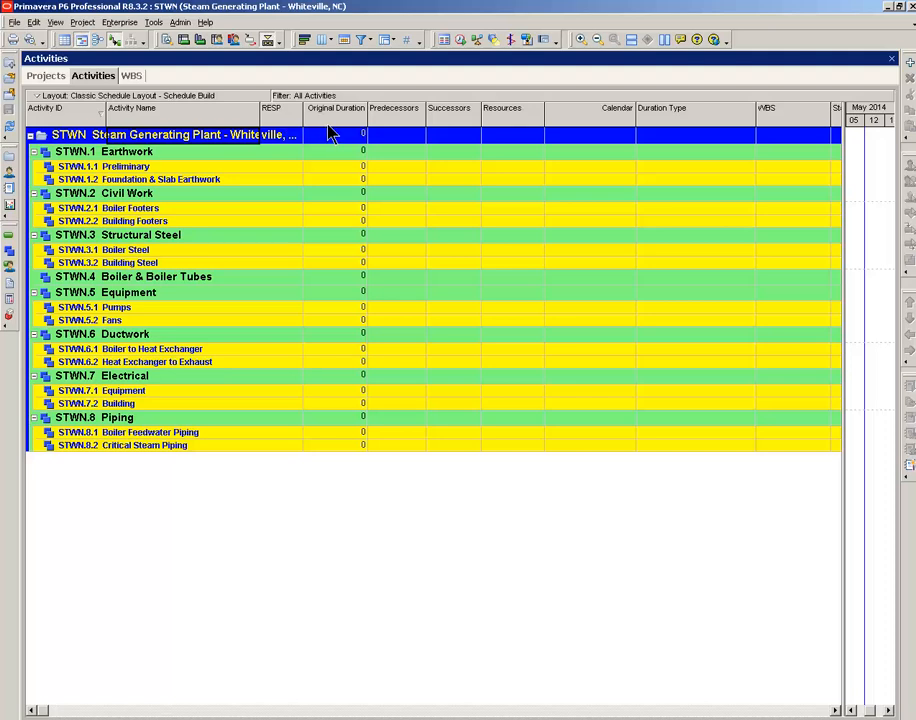
{"action": "mouse_move", "coordinate": [393, 140]}
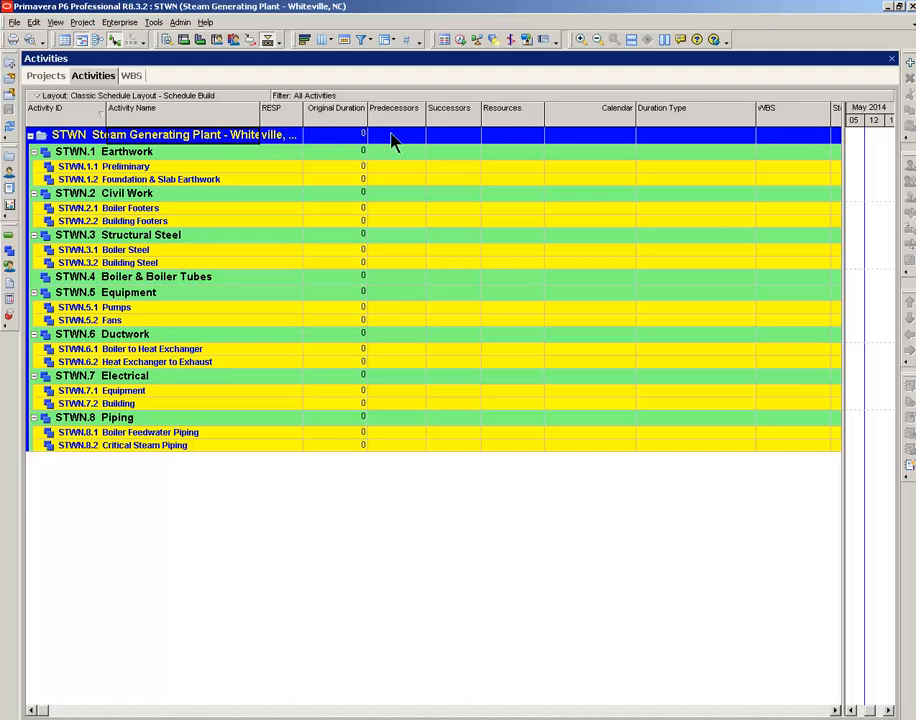
{"action": "mouse_move", "coordinate": [442, 144]}
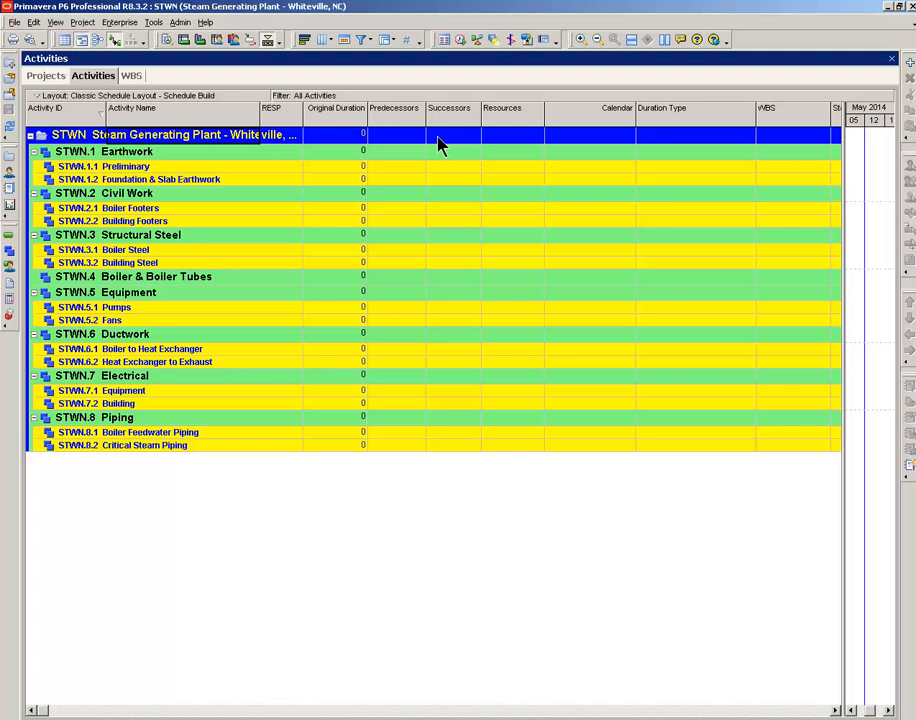
{"action": "mouse_move", "coordinate": [505, 147]}
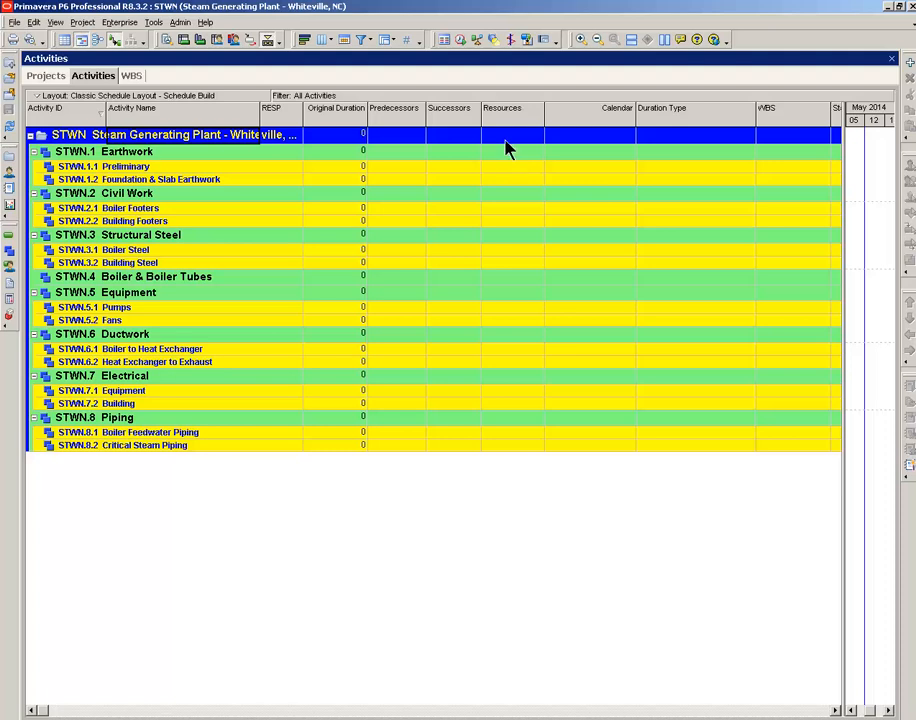
{"action": "mouse_move", "coordinate": [613, 130]}
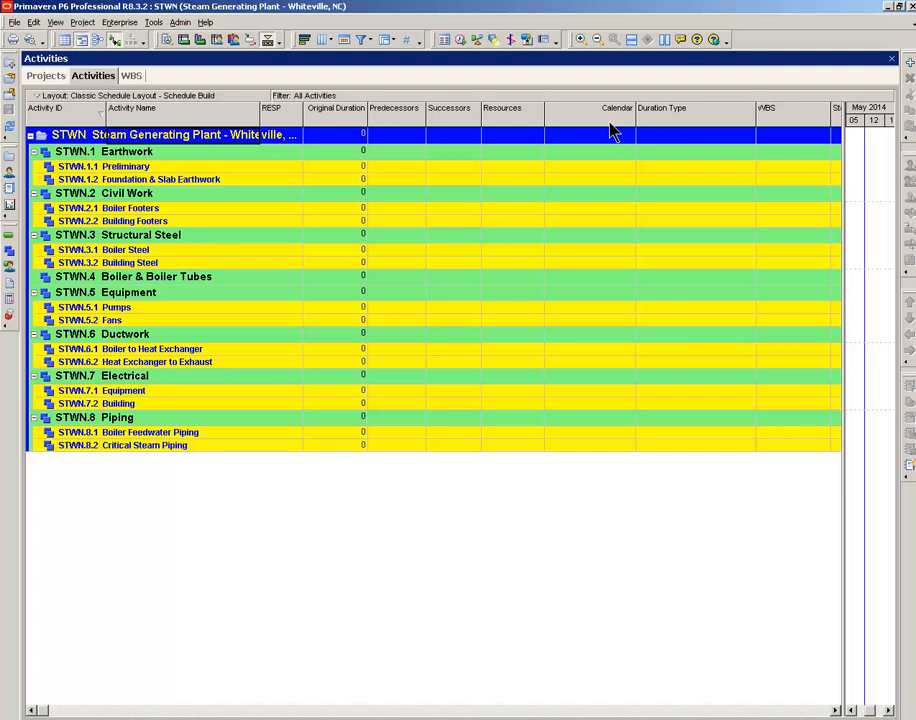
{"action": "mouse_move", "coordinate": [672, 178]}
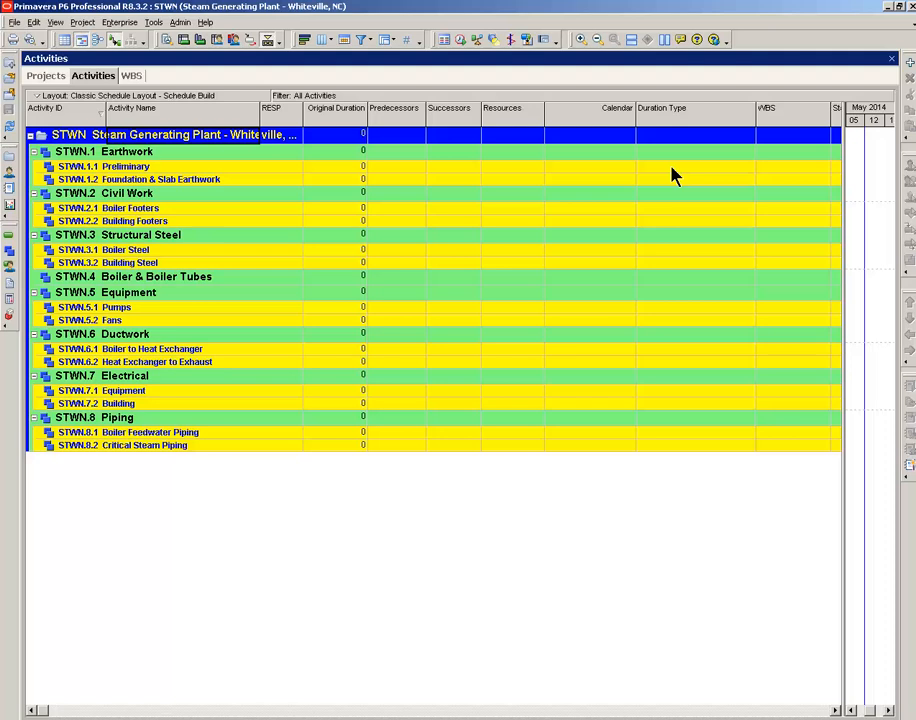
{"action": "mouse_move", "coordinate": [779, 179]}
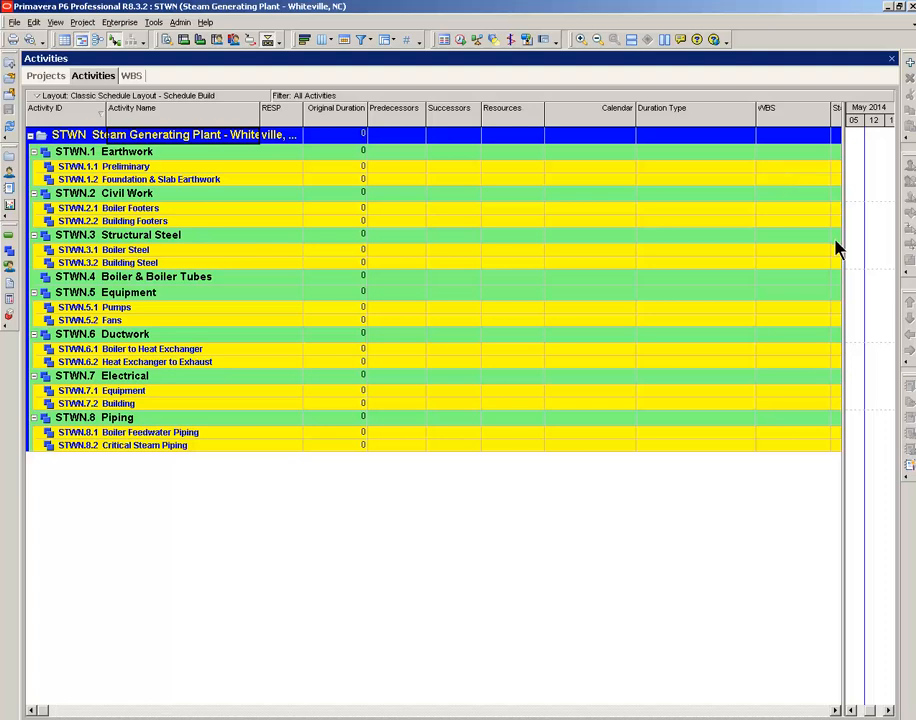
{"action": "mouse_move", "coordinate": [148, 178]}
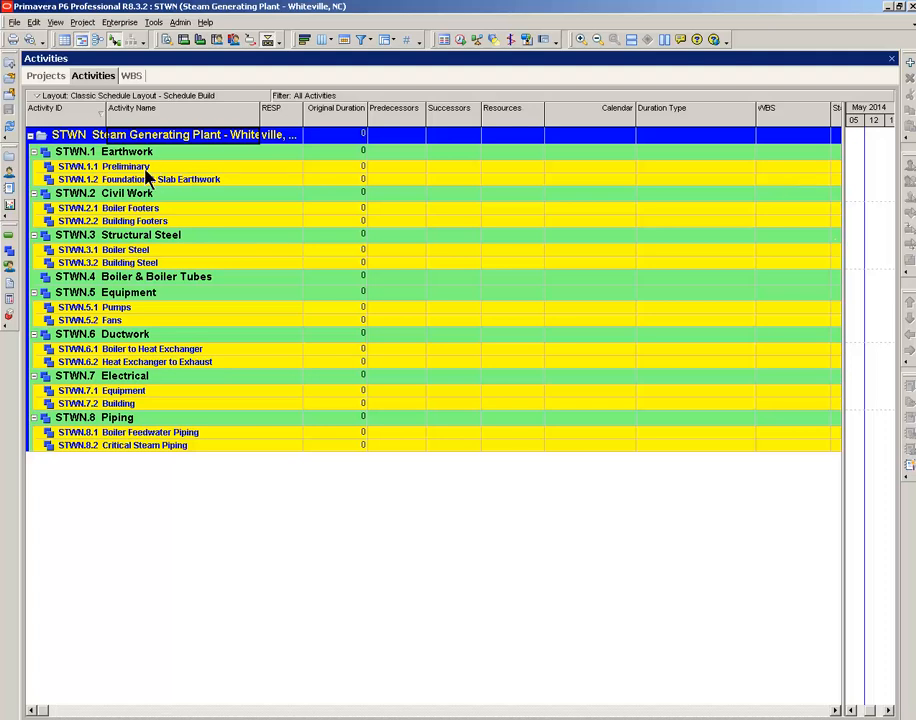
{"action": "mouse_move", "coordinate": [95, 166]}
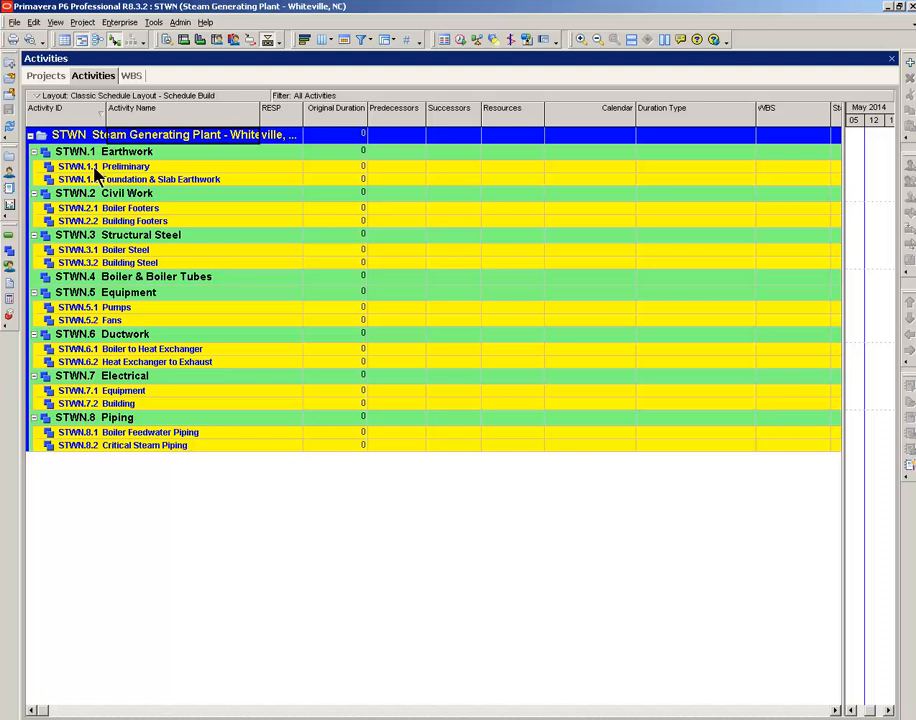
Step: Add 5-day placeholder activities A1000–A1040 under STWN.1.1 Preliminary
{"action": "left_click", "coordinate": [125, 166]}
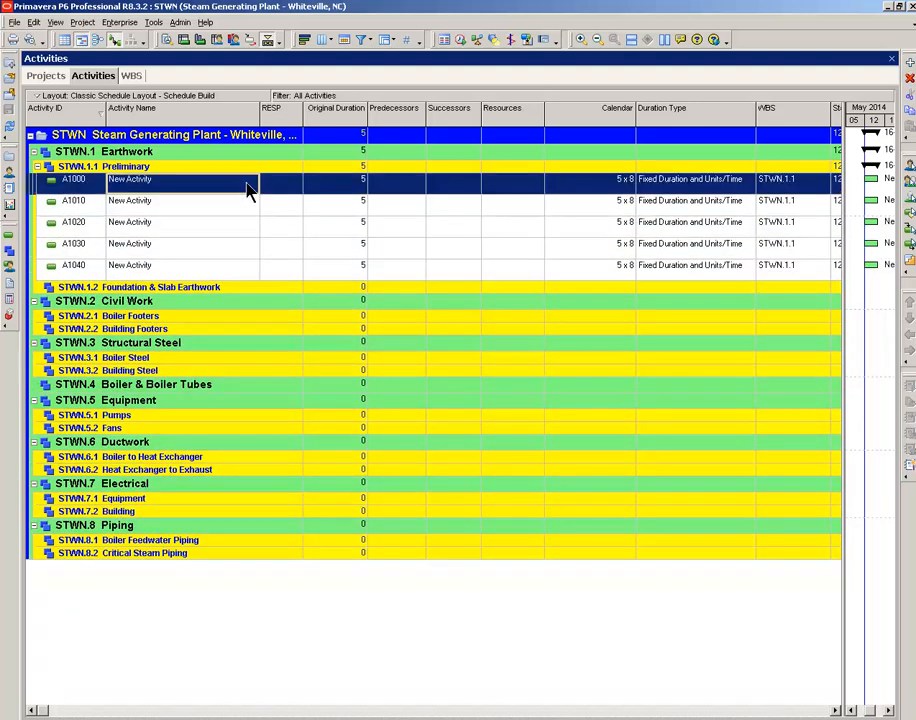
{"action": "mouse_move", "coordinate": [225, 278]}
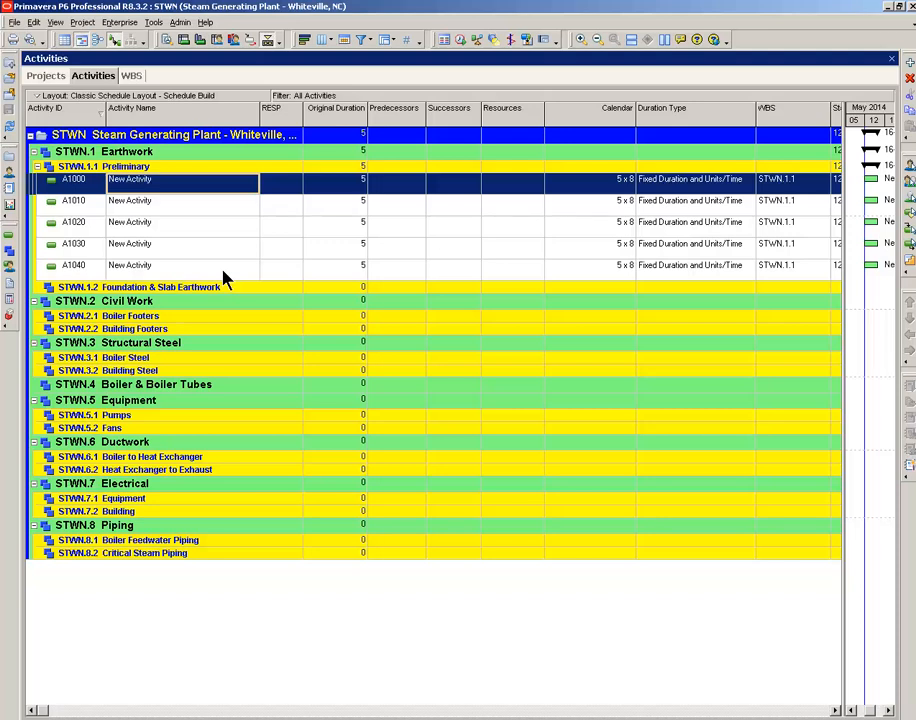
Step: Copy the five Preliminary activities and paste them into Foundation & Slab Earthwork
{"action": "left_click", "coordinate": [73, 179]}
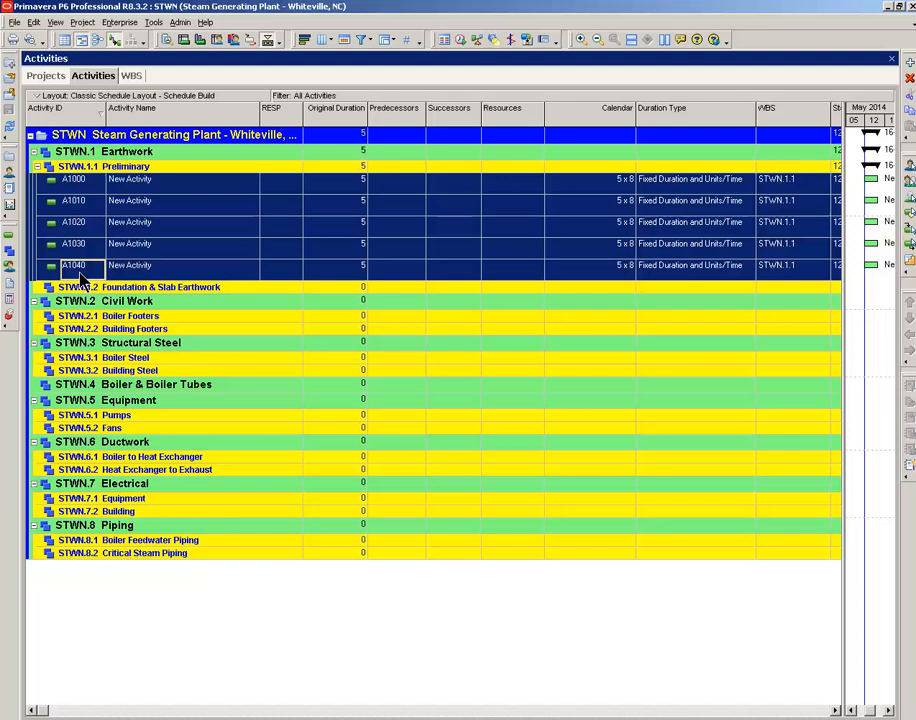
{"action": "right_click", "coordinate": [80, 276]}
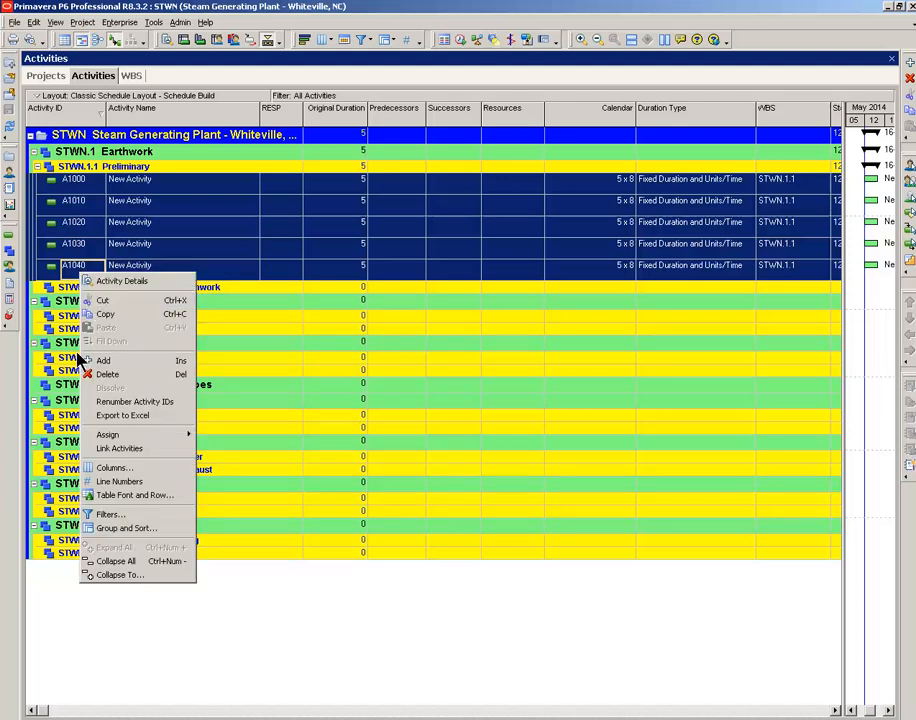
{"action": "mouse_move", "coordinate": [105, 314]}
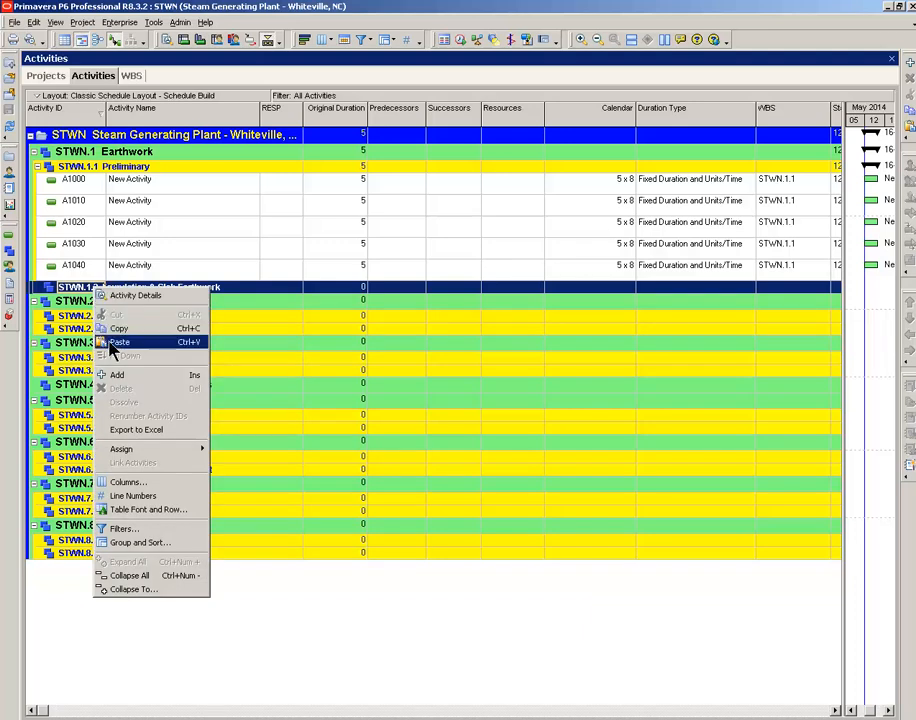
{"action": "left_click", "coordinate": [119, 342]}
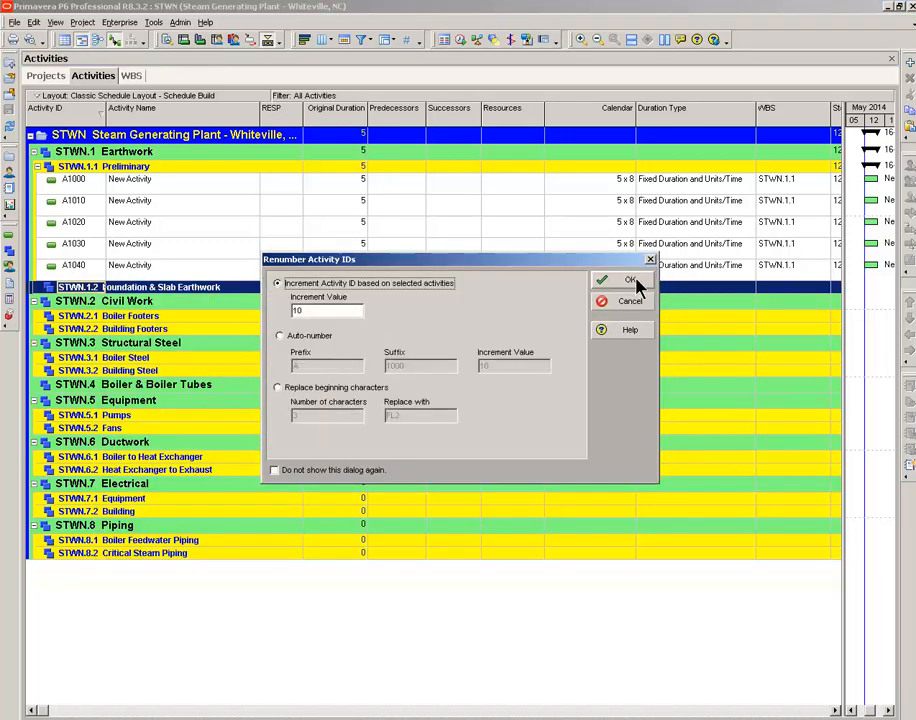
Step: Paste the five activities into Foundation & Slab Earthwork, Boiler Footers and Building Footers, renumbering by 10
{"action": "left_click", "coordinate": [623, 280]}
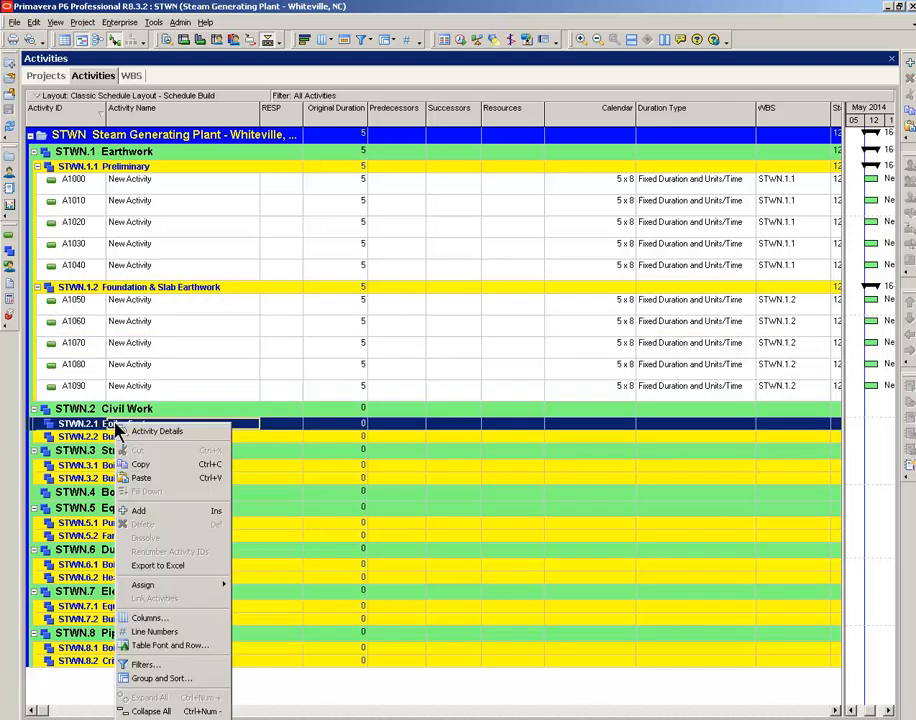
{"action": "mouse_move", "coordinate": [141, 477]}
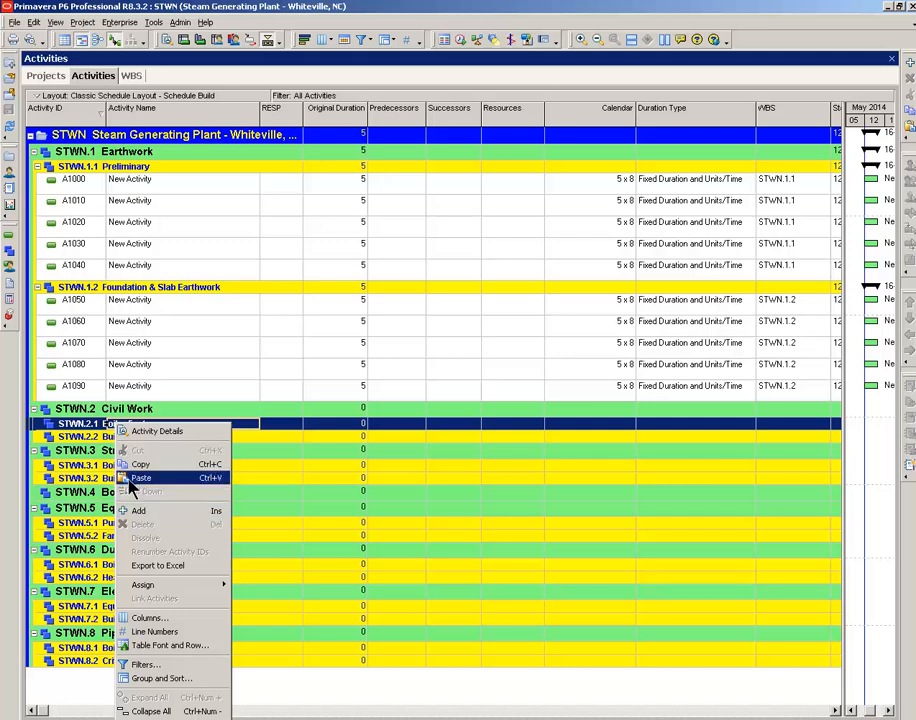
{"action": "left_click", "coordinate": [169, 551]}
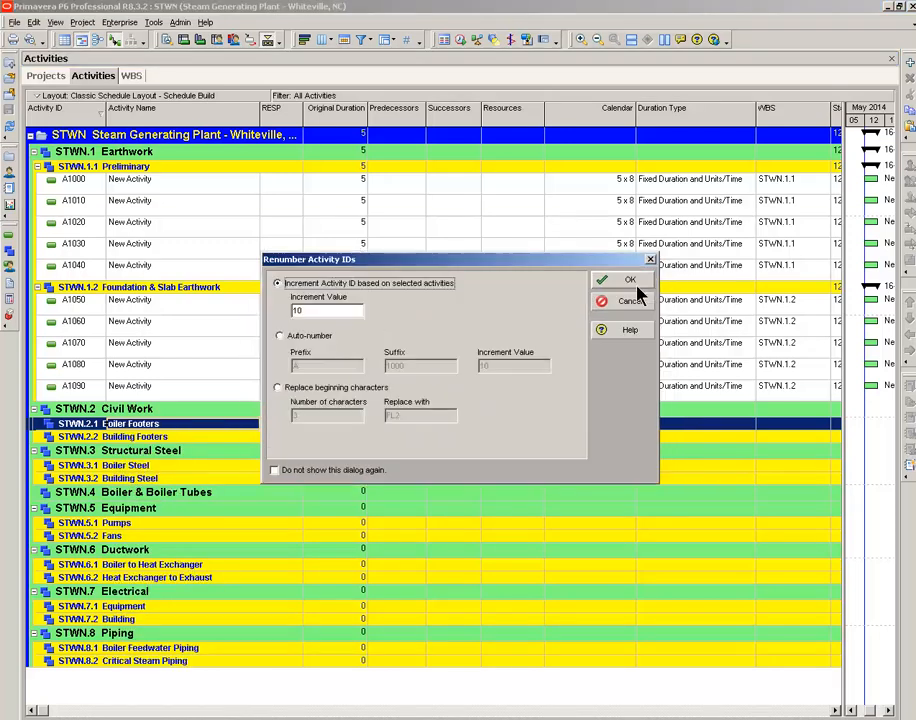
{"action": "left_click", "coordinate": [623, 279]}
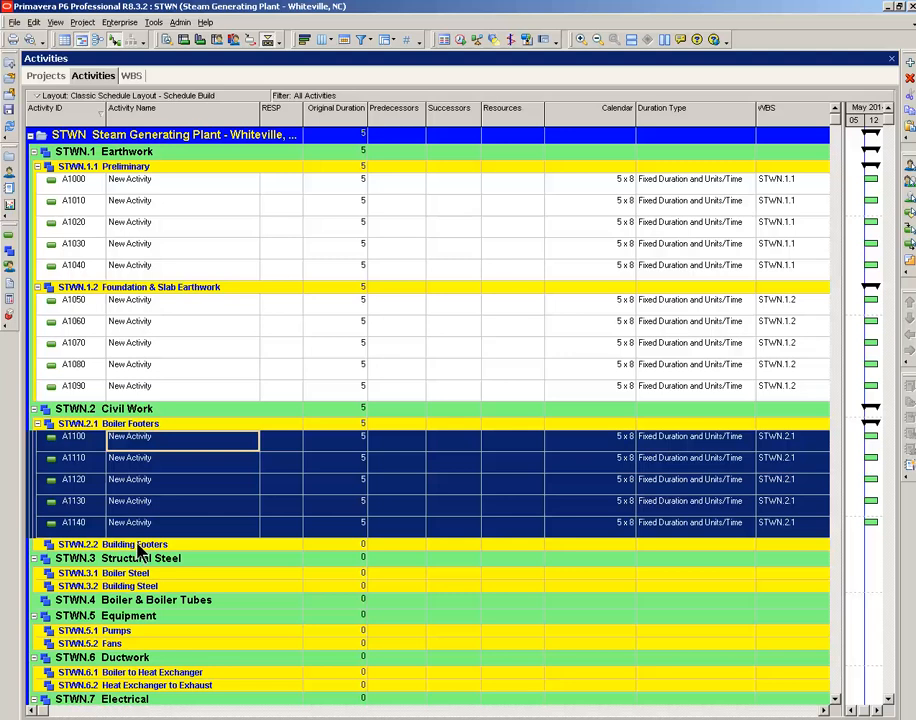
{"action": "left_click", "coordinate": [135, 544]}
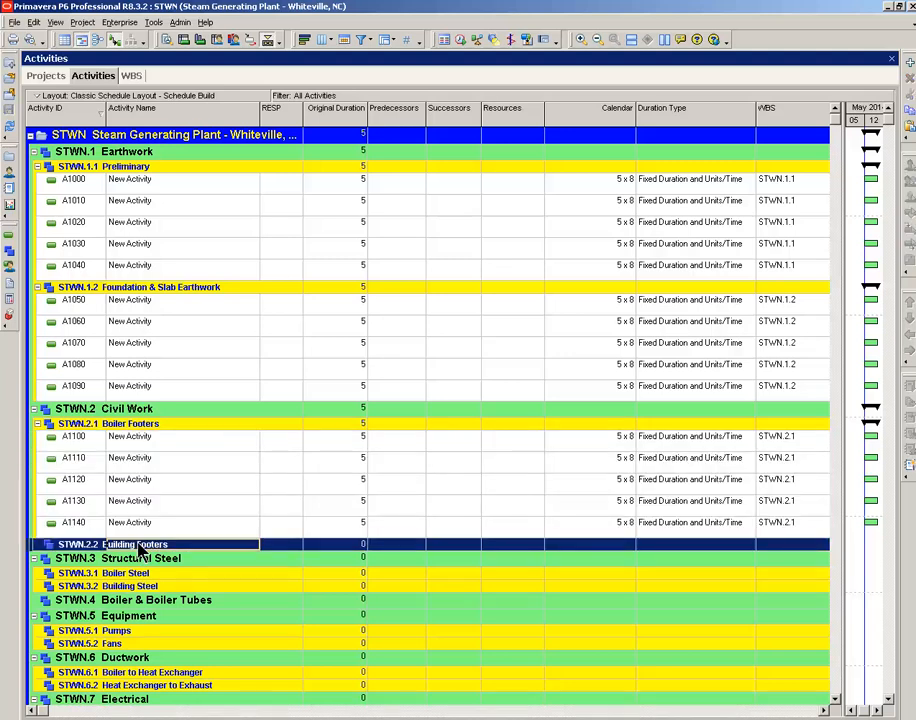
{"action": "right_click", "coordinate": [140, 544]}
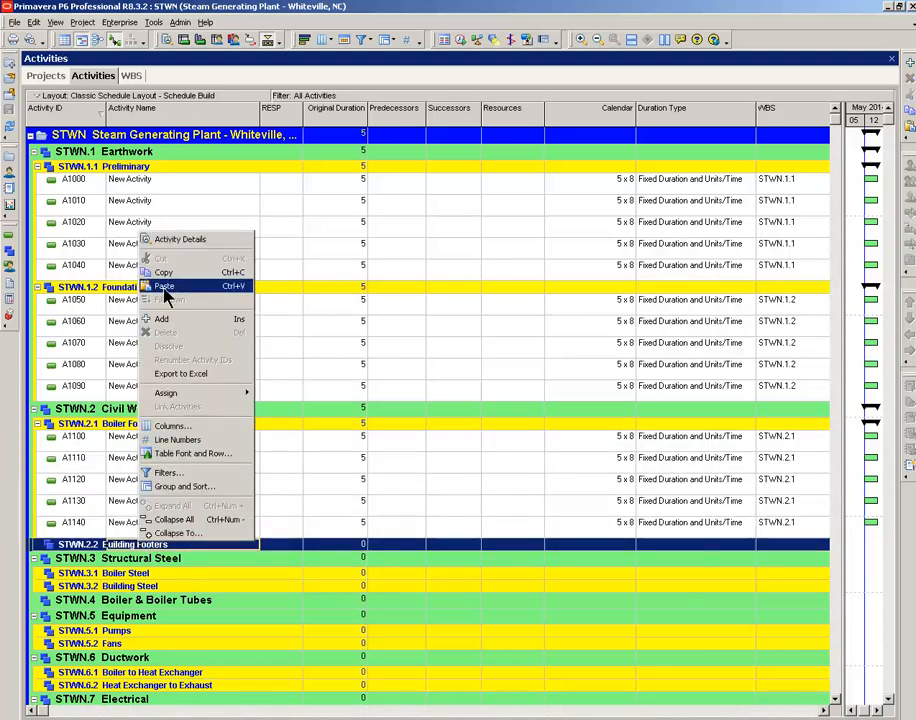
{"action": "left_click", "coordinate": [163, 286]}
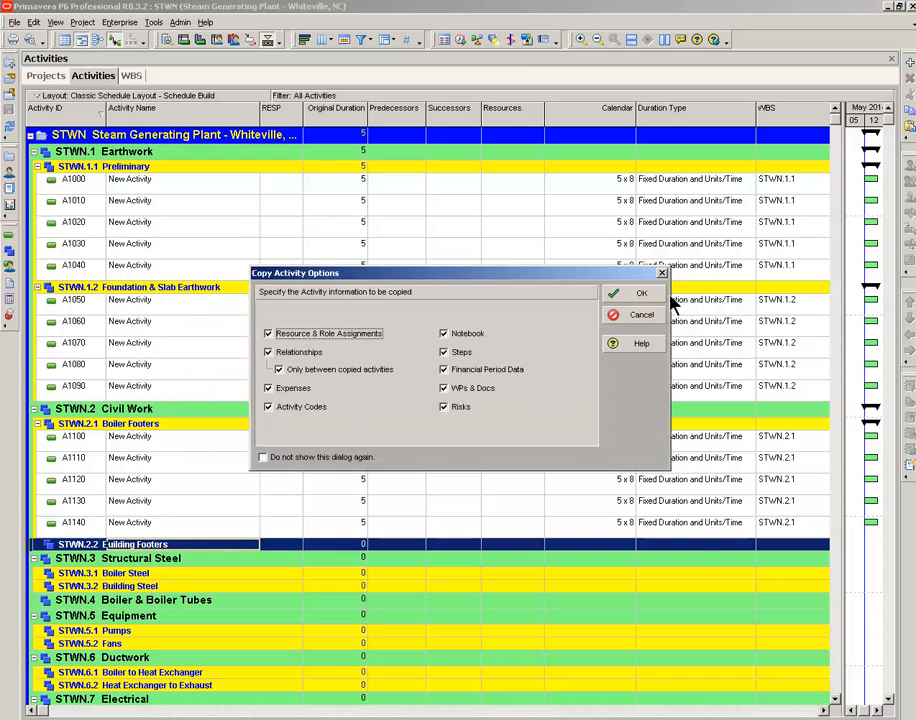
{"action": "left_click", "coordinate": [641, 293]}
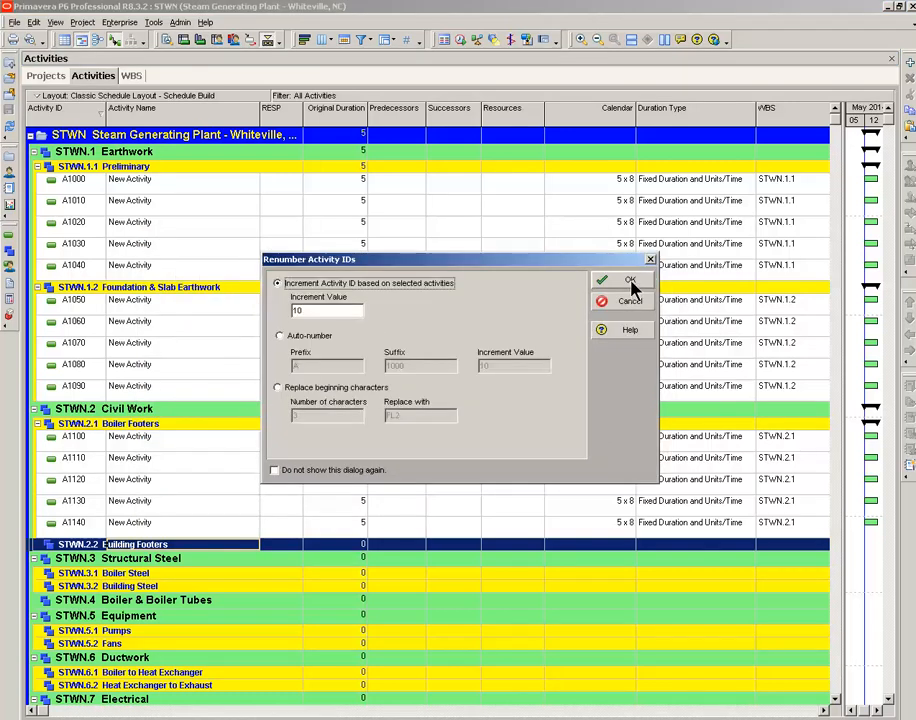
{"action": "left_click", "coordinate": [623, 280]}
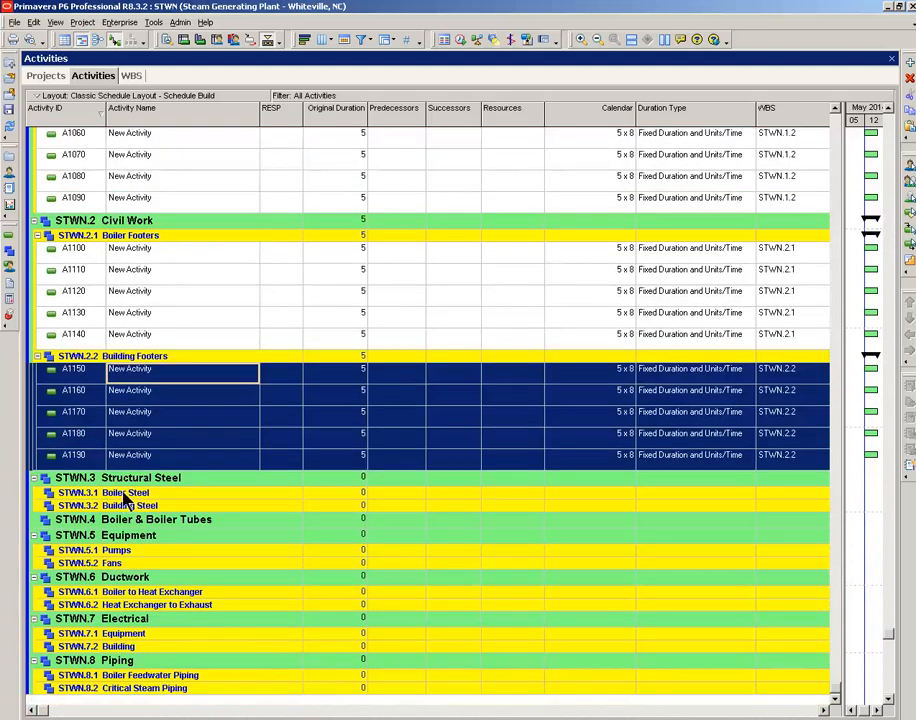
Step: Paste the five activities into Boiler Steel and Building Steel, copying all activity information
{"action": "left_click", "coordinate": [120, 492]}
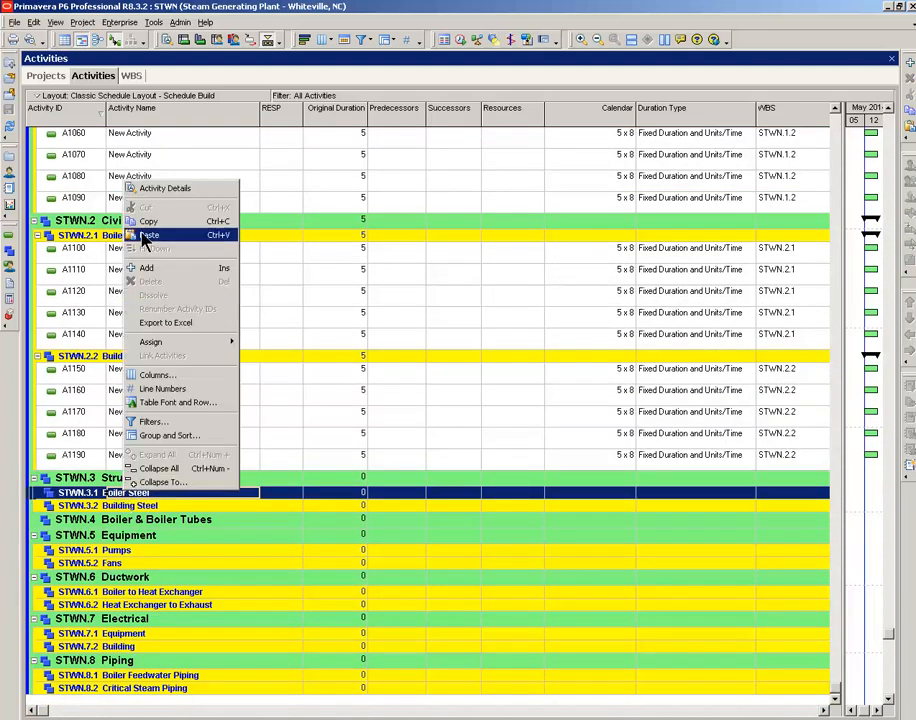
{"action": "left_click", "coordinate": [148, 234]}
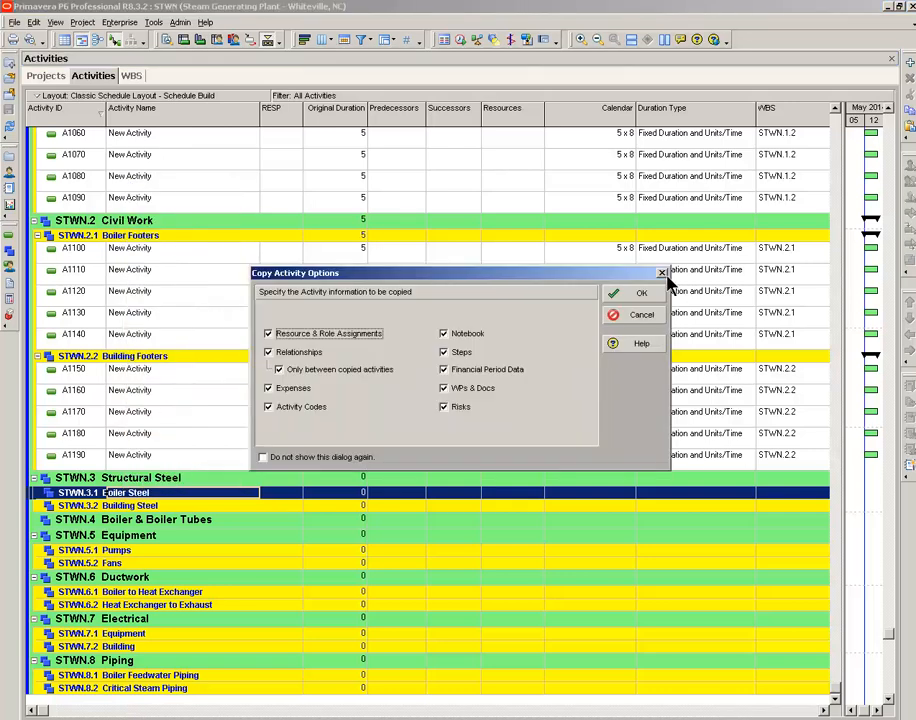
{"action": "left_click", "coordinate": [641, 292]}
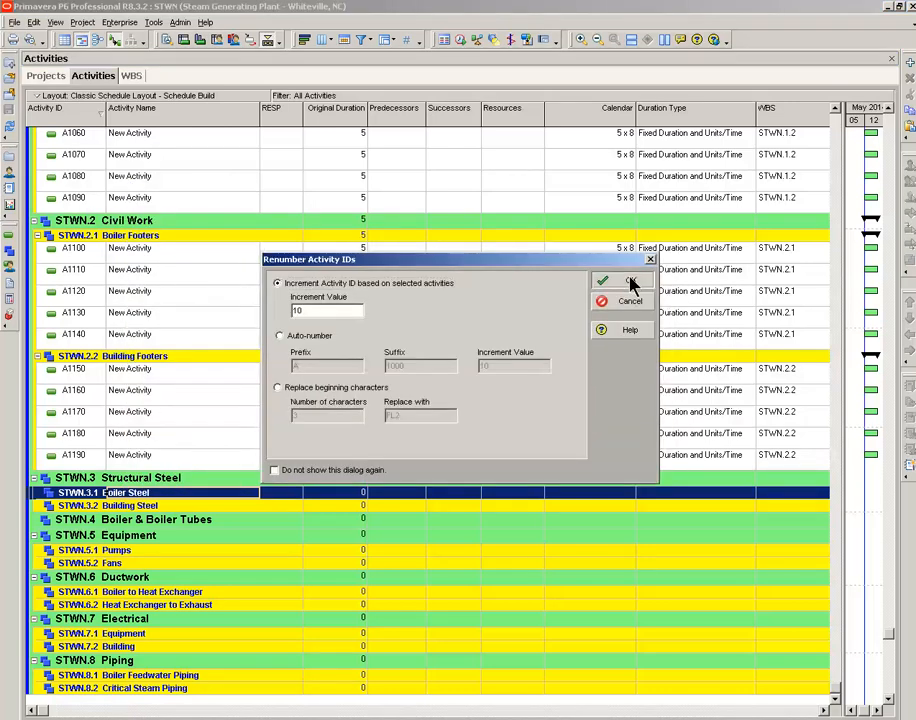
{"action": "left_click", "coordinate": [614, 281]}
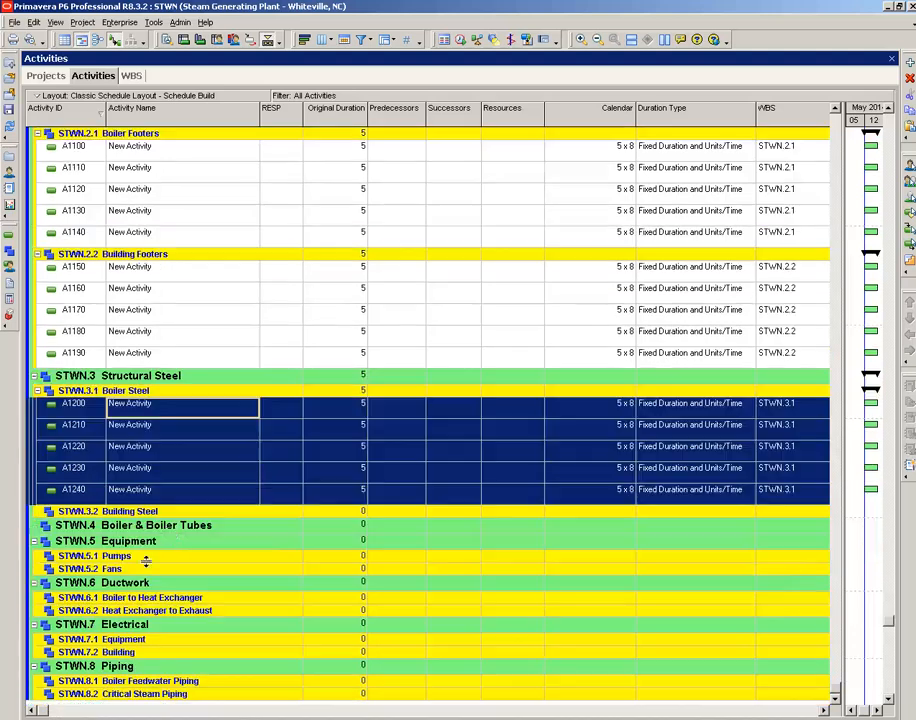
{"action": "left_click", "coordinate": [130, 511]}
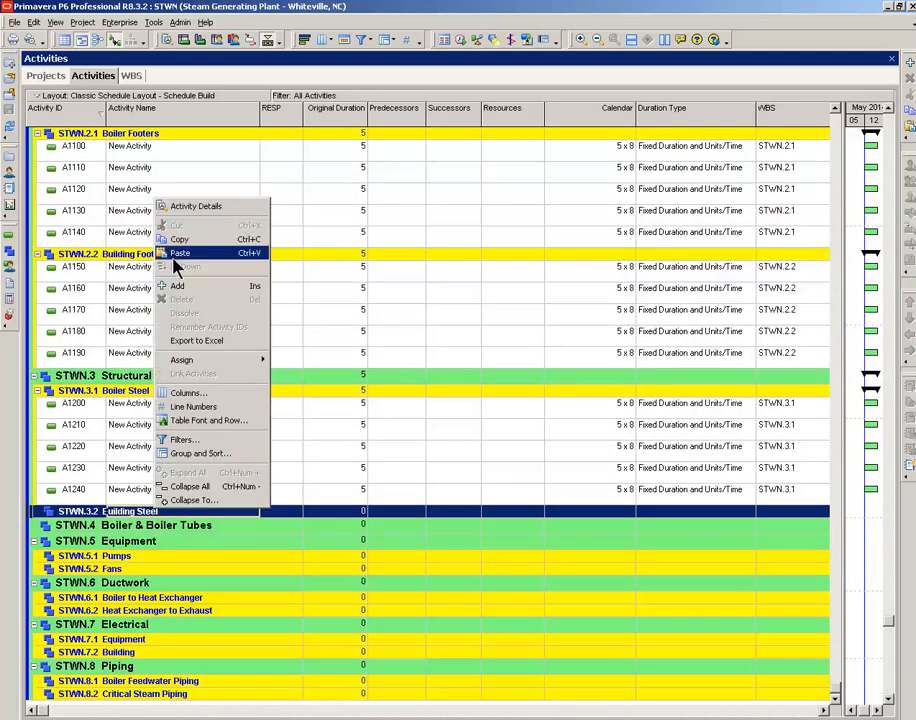
{"action": "left_click", "coordinate": [181, 252]}
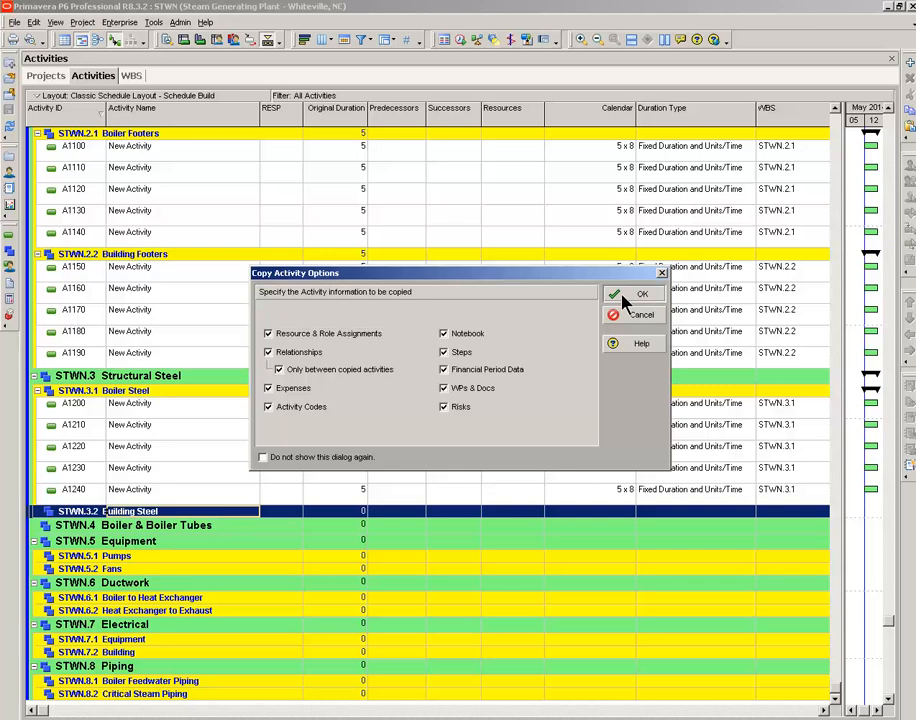
{"action": "left_click", "coordinate": [642, 294]}
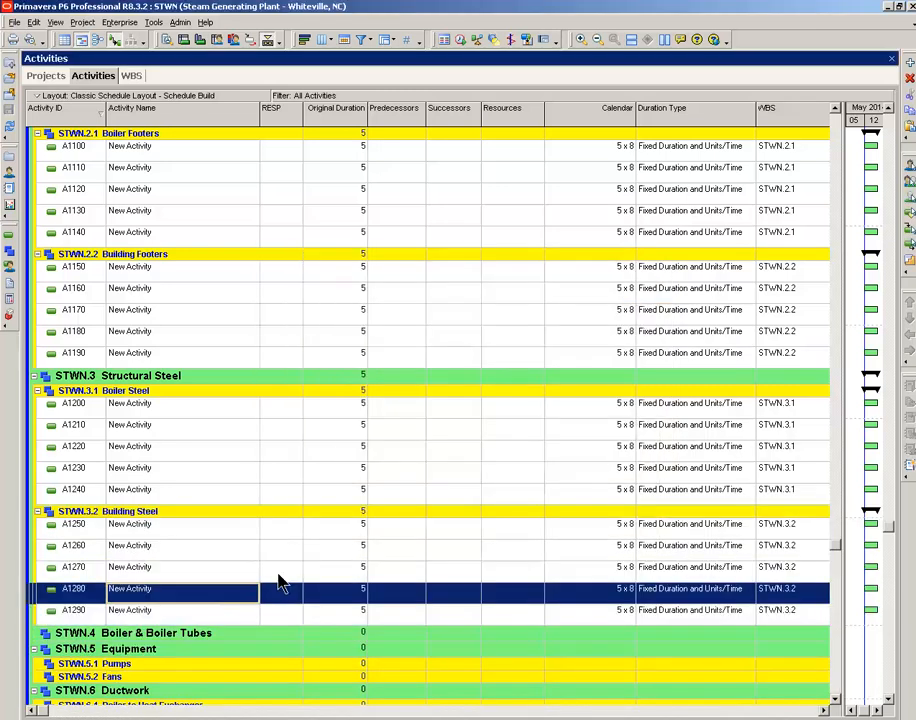
{"action": "scroll", "scroll_direction": "down", "scroll_amount": 3}
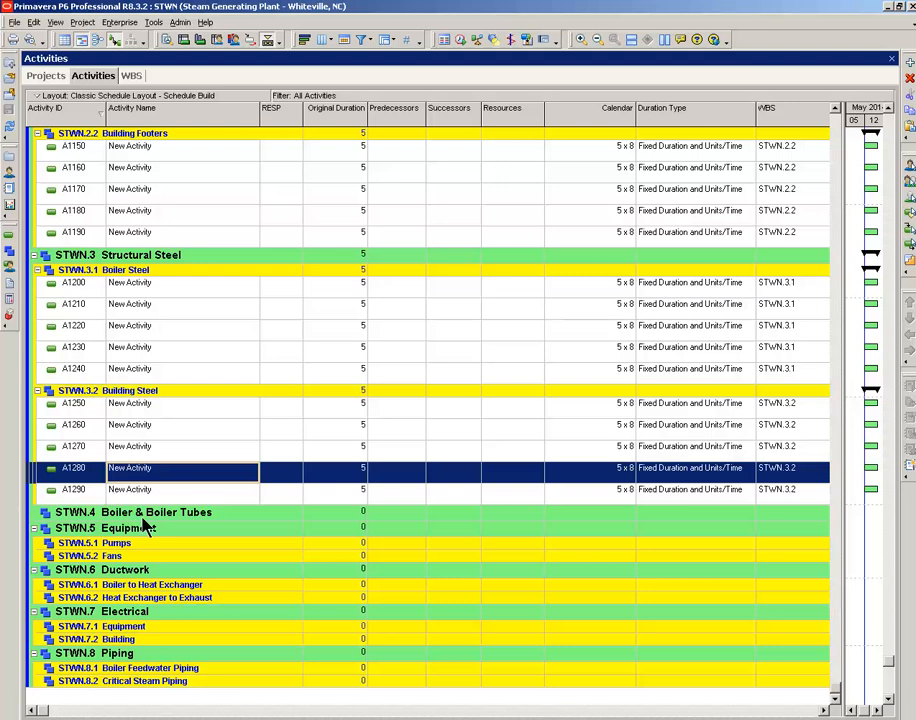
{"action": "mouse_move", "coordinate": [170, 590]}
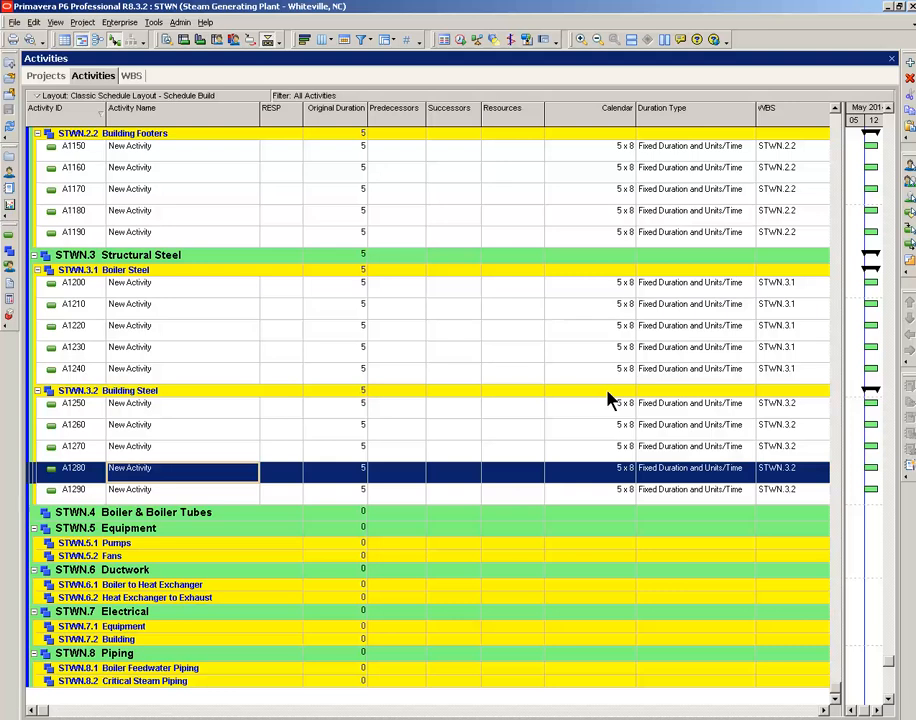
{"action": "mouse_move", "coordinate": [840, 140]}
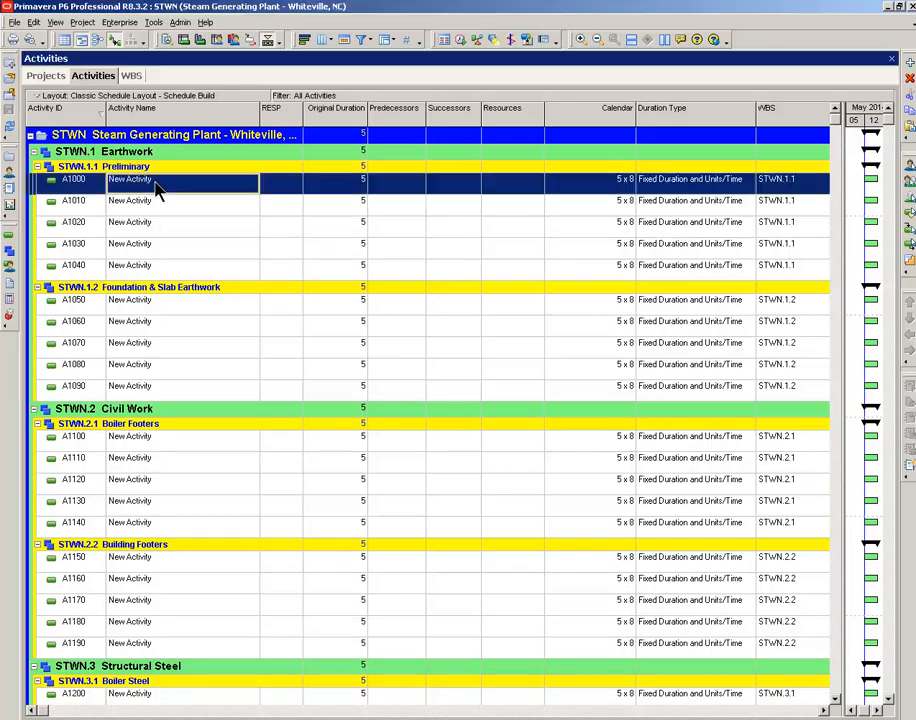
Step: Rename A1000 to Clear & Grub with a 7-day duration
{"action": "double_click", "coordinate": [128, 179]}
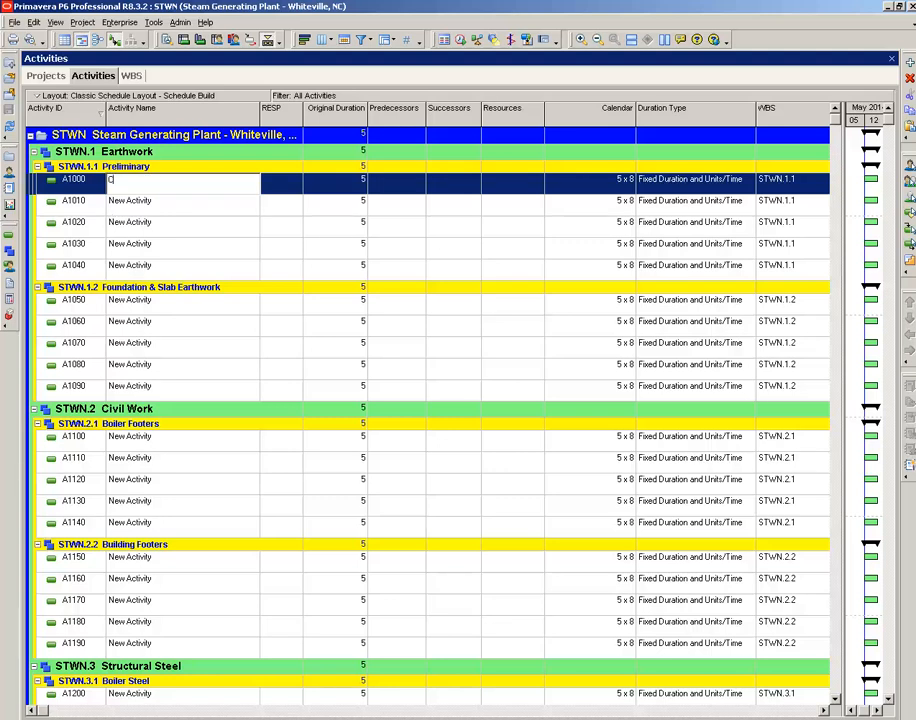
{"action": "type", "text": "Clear & Grub"}
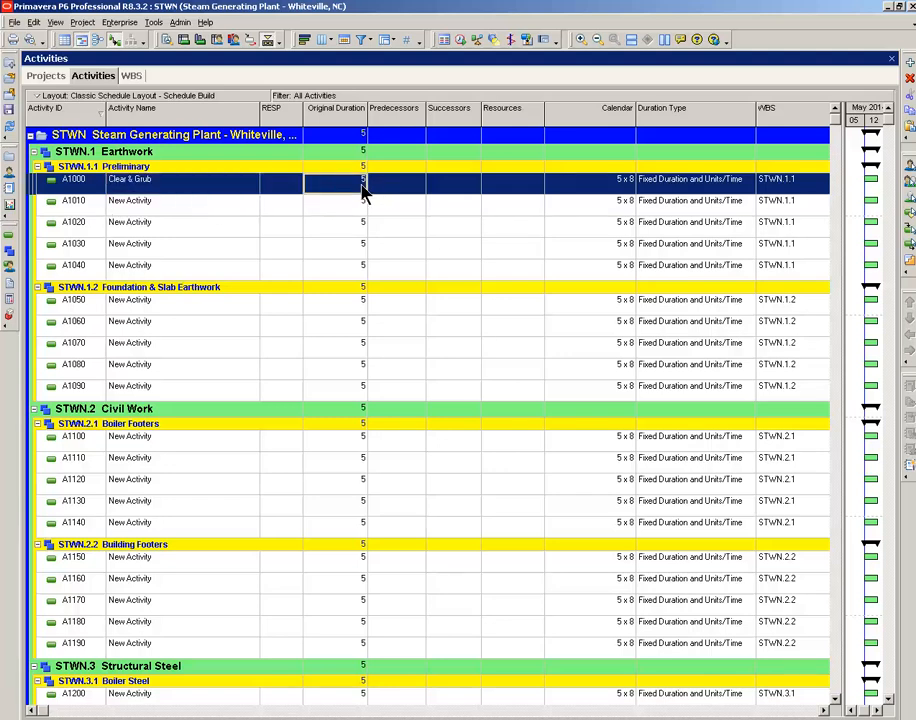
{"action": "double_click", "coordinate": [335, 179]}
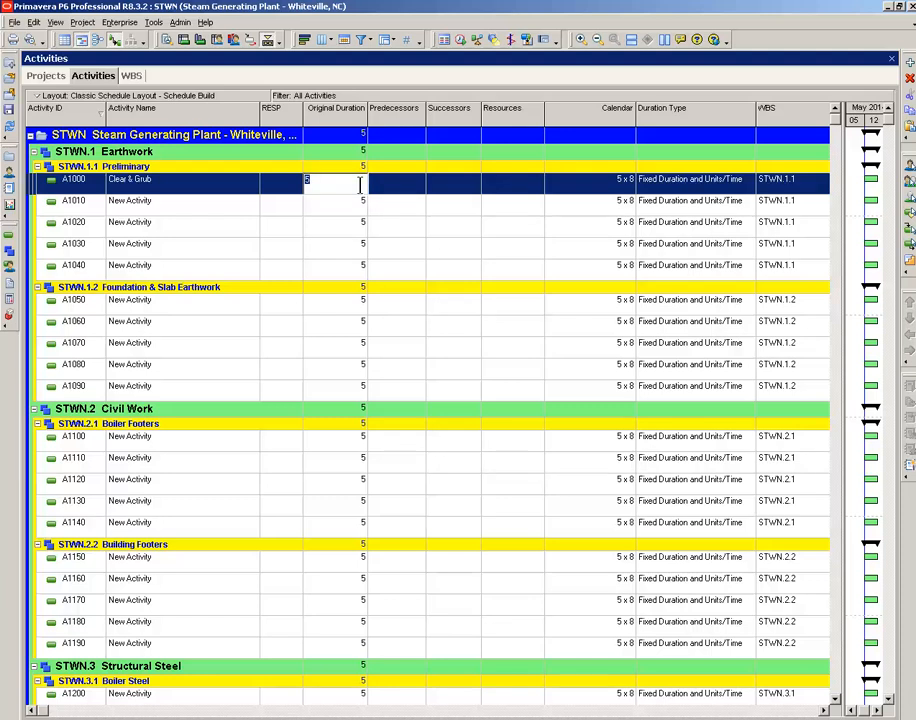
{"action": "type", "text": "7"}
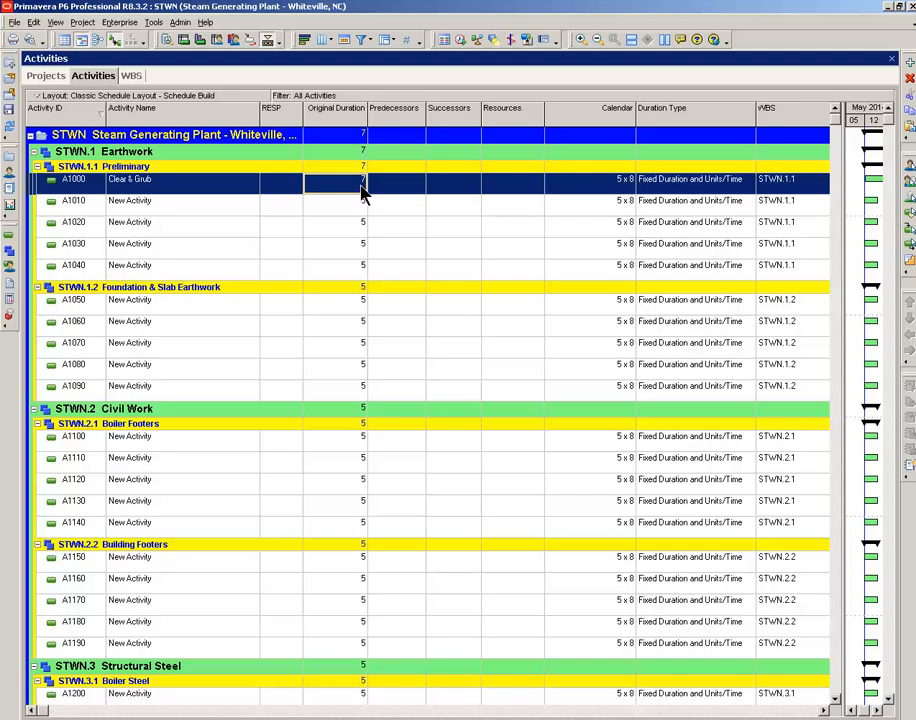
Step: Rename the next activities Grade to Level and Preliminary Survey
{"action": "left_click", "coordinate": [130, 200]}
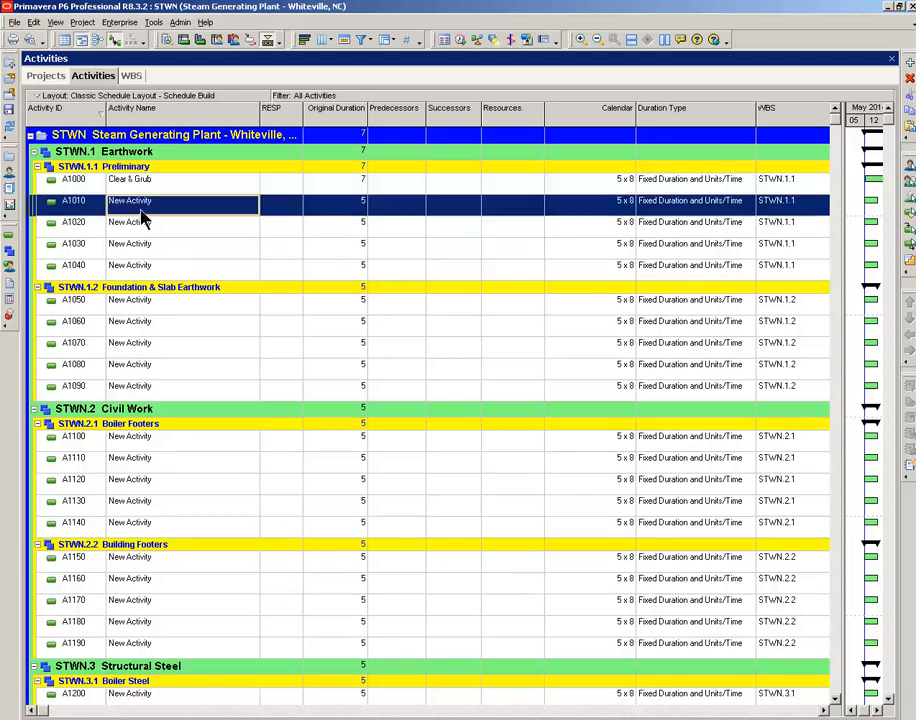
{"action": "mouse_move", "coordinate": [150, 207]}
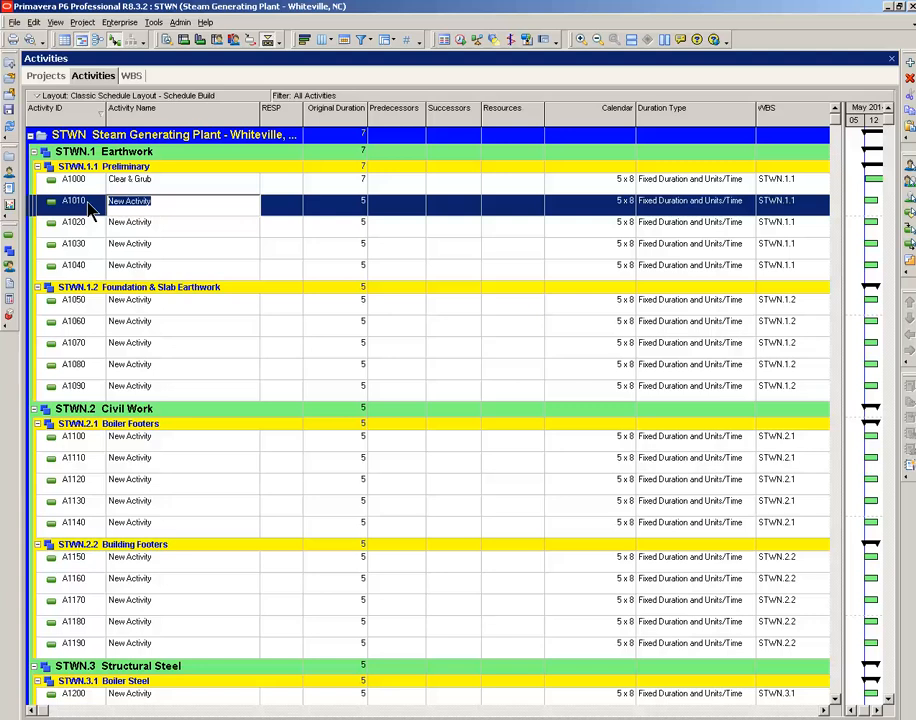
{"action": "type", "text": "Grade to Level"}
{"action": "left_click", "coordinate": [336, 201]}
{"action": "type", "text": "2"}
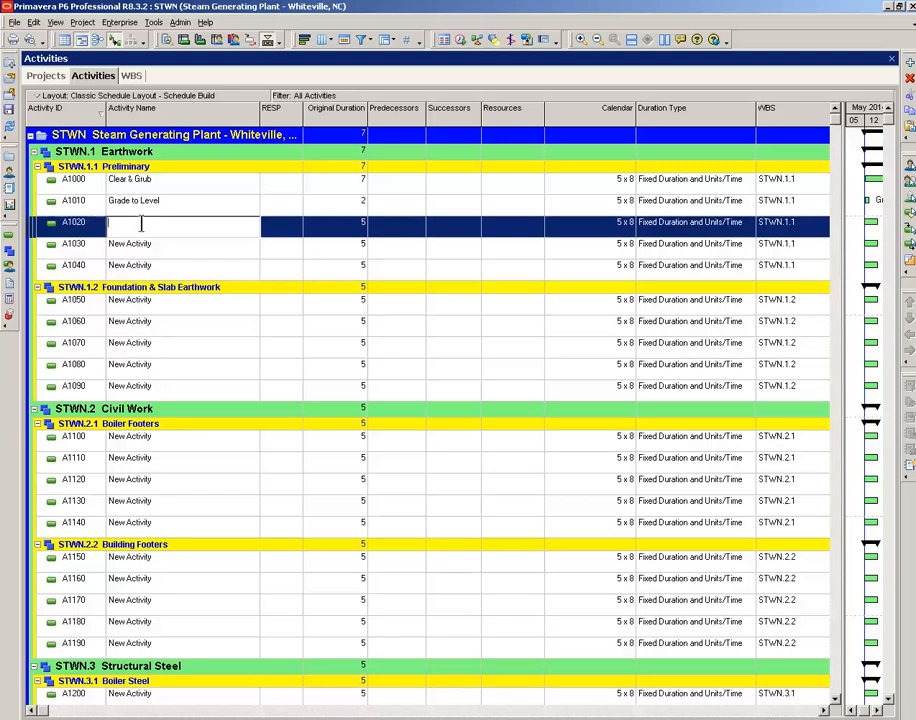
{"action": "type", "text": "P"}
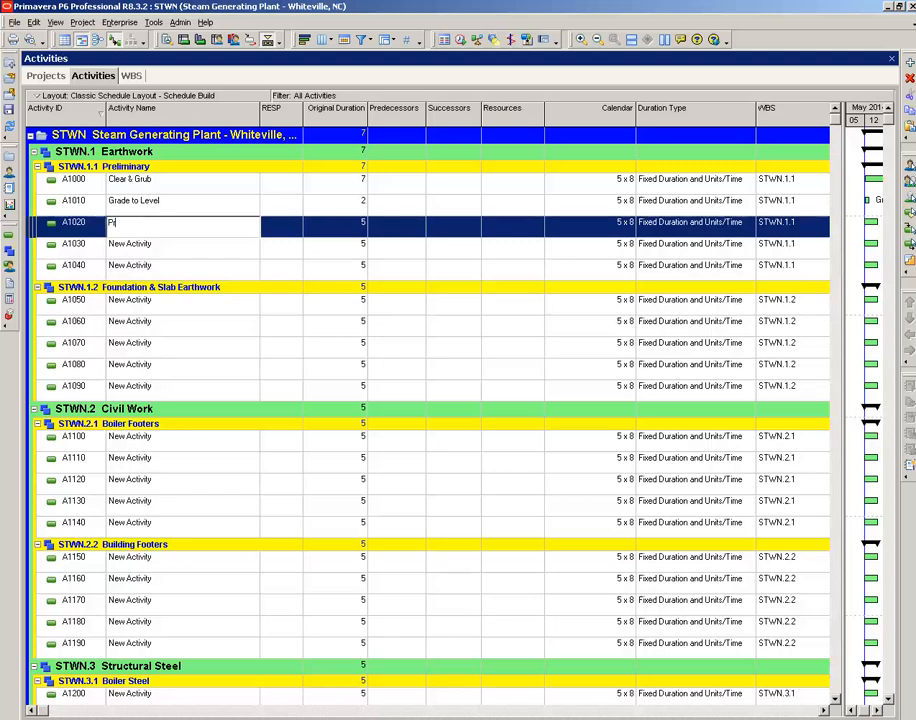
{"action": "type", "text": "reliminary Survey"}
{"action": "left_click", "coordinate": [335, 222]}
{"action": "type", "text": "1"}
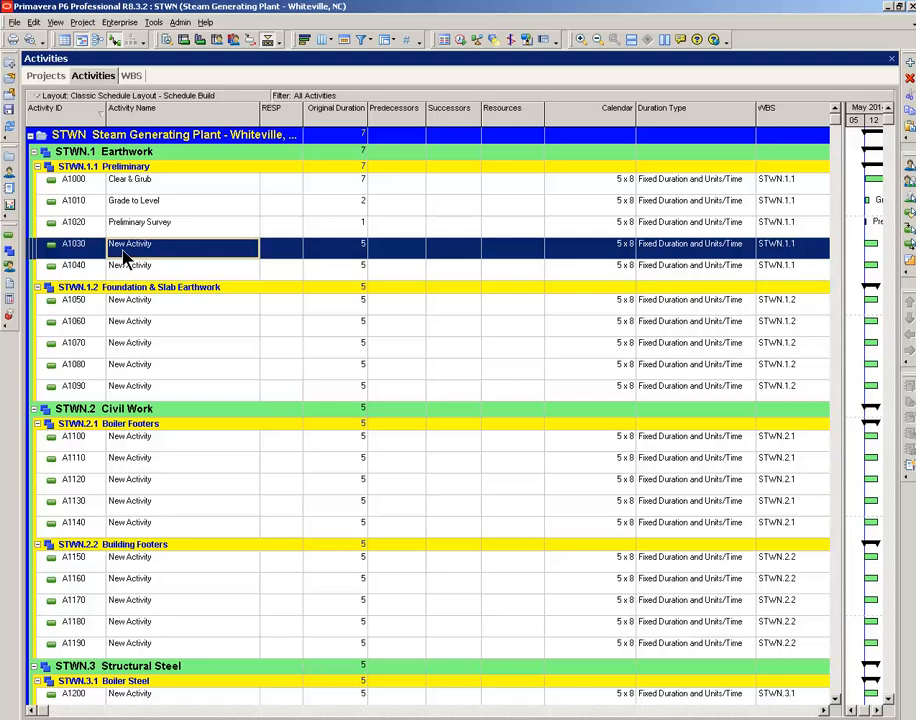
Step: Select placeholders A1030 and A1040 and bring up their delete menu
{"action": "left_click", "coordinate": [130, 265]}
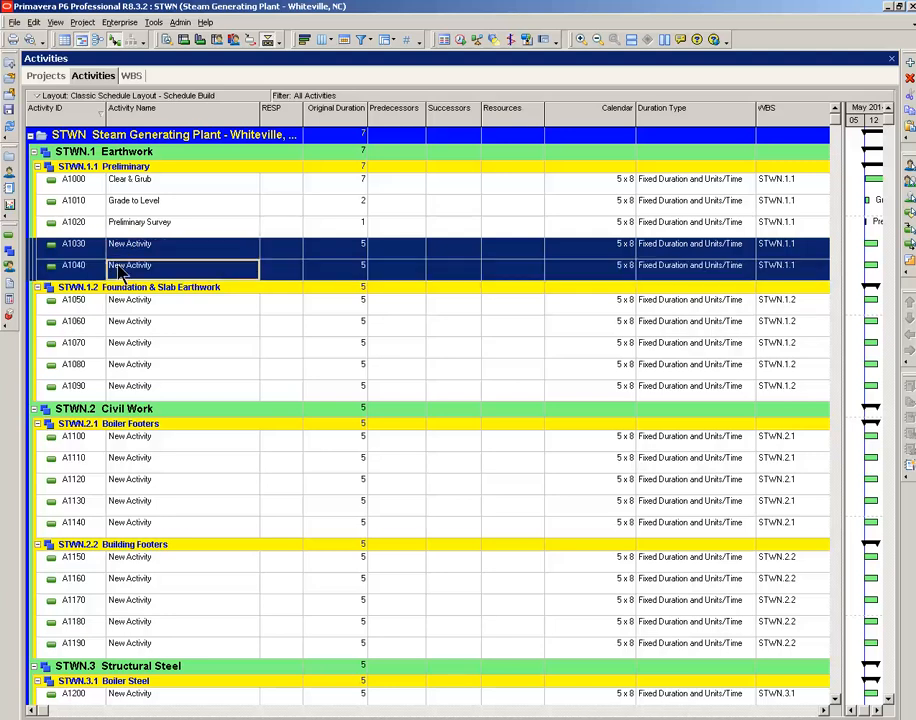
{"action": "right_click", "coordinate": [130, 265]}
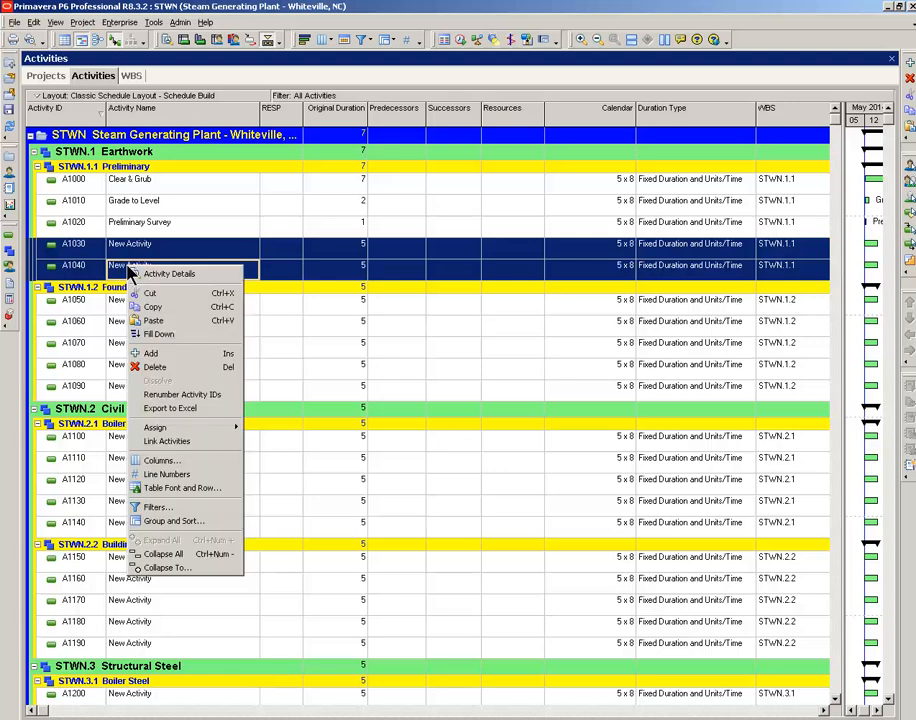
{"action": "mouse_move", "coordinate": [155, 367]}
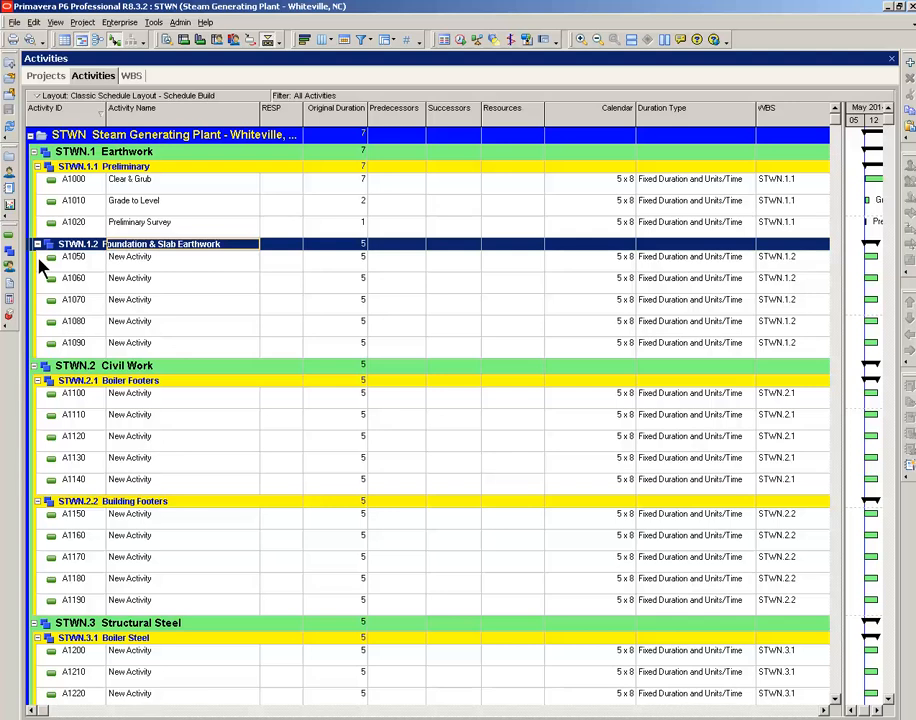
{"action": "left_click", "coordinate": [130, 256]}
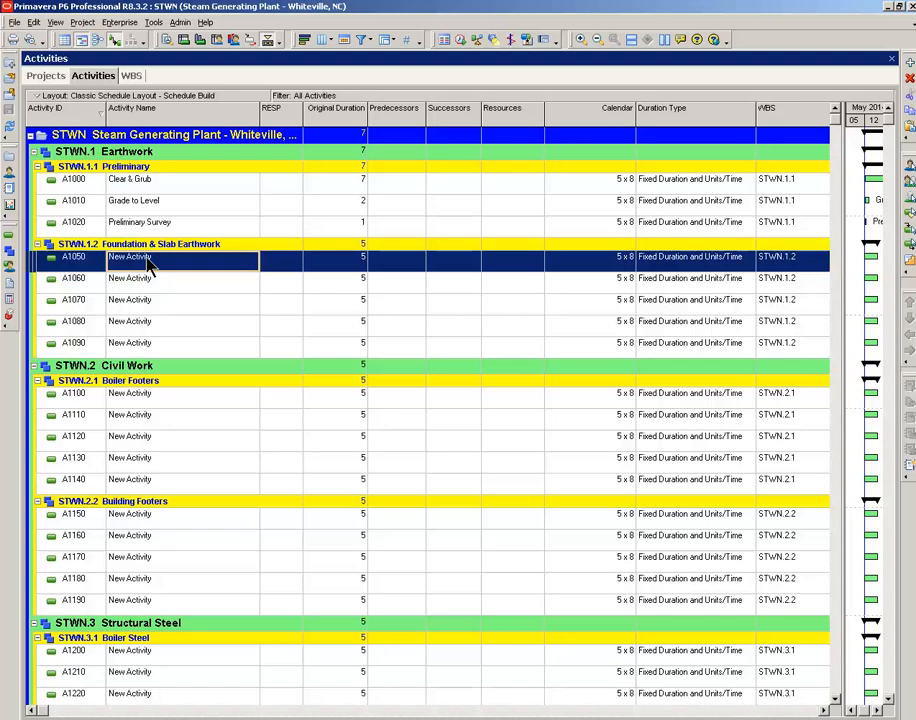
{"action": "mouse_move", "coordinate": [150, 265]}
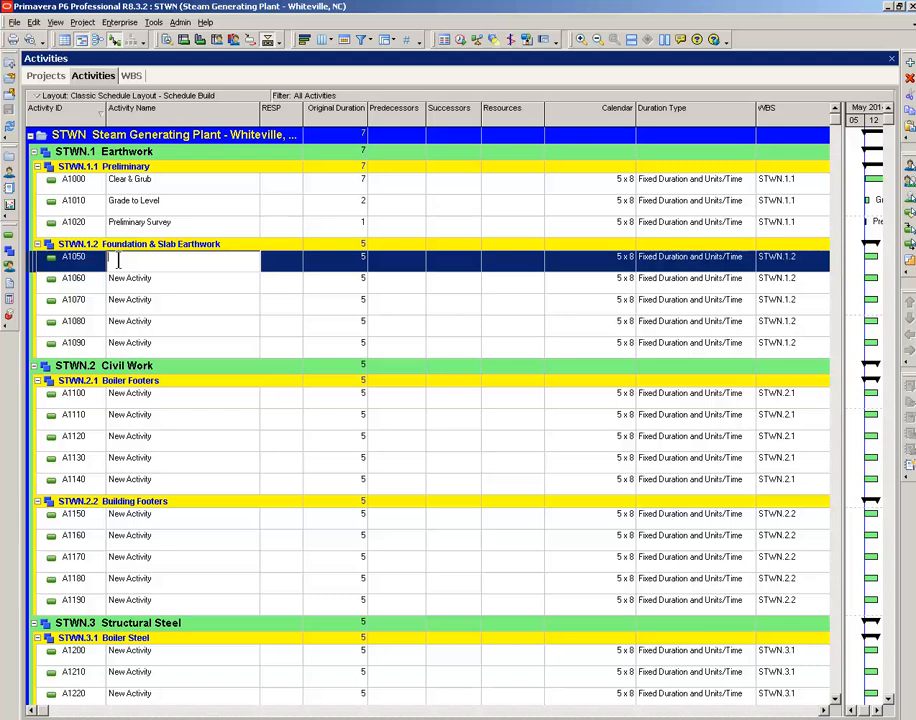
Step: Name A1050 Excavate Boiler Footers and A1060 Excavate Building Structural Steel Footers
{"action": "type", "text": "Excavate Boiler Footers A1, A2, A3, A4"}
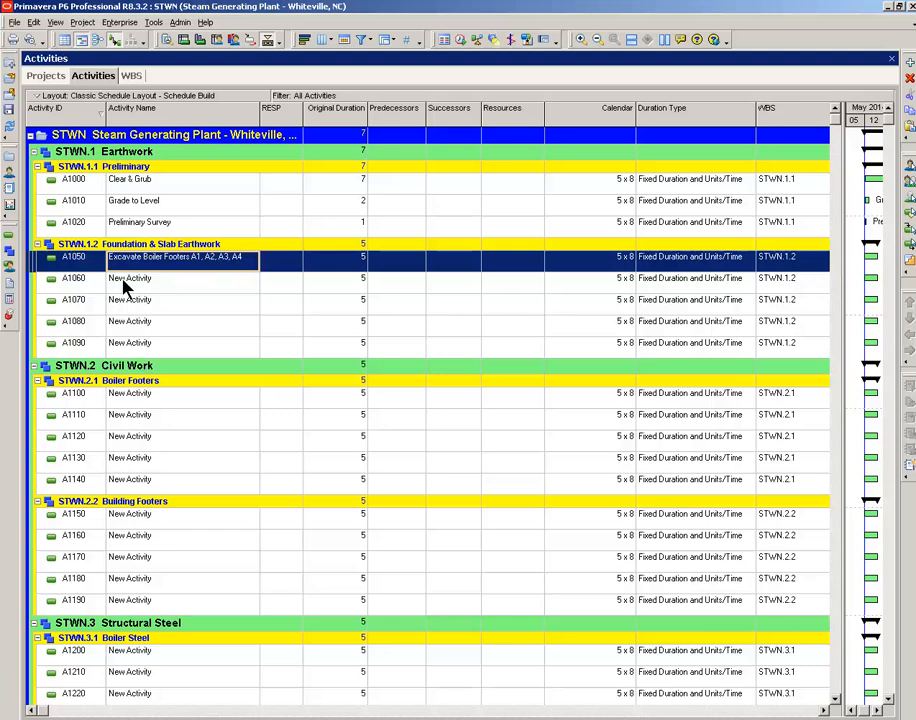
{"action": "mouse_move", "coordinate": [125, 290]}
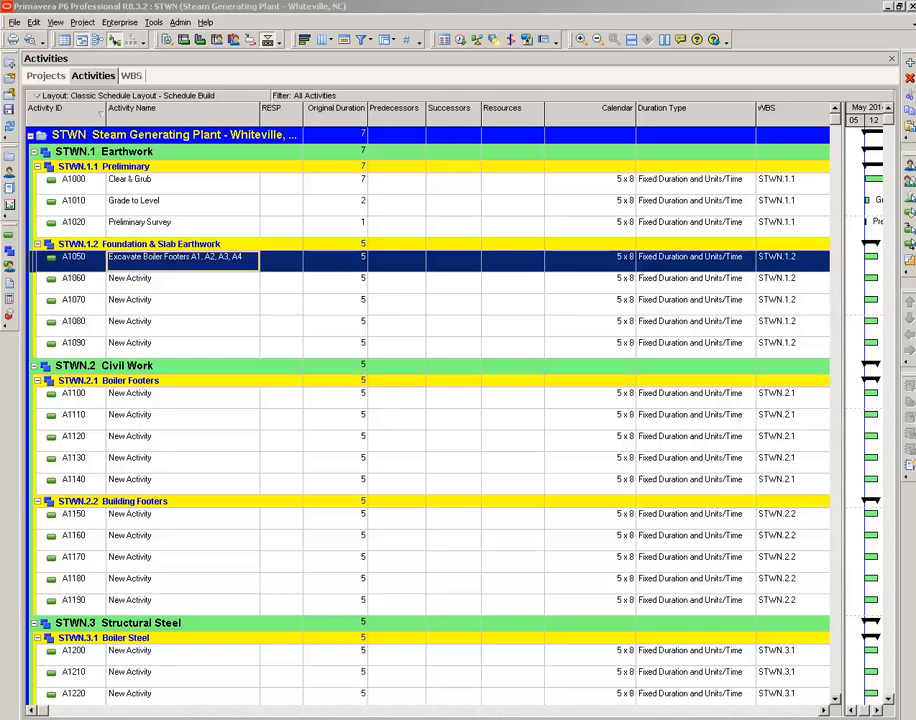
{"action": "left_click", "coordinate": [150, 278]}
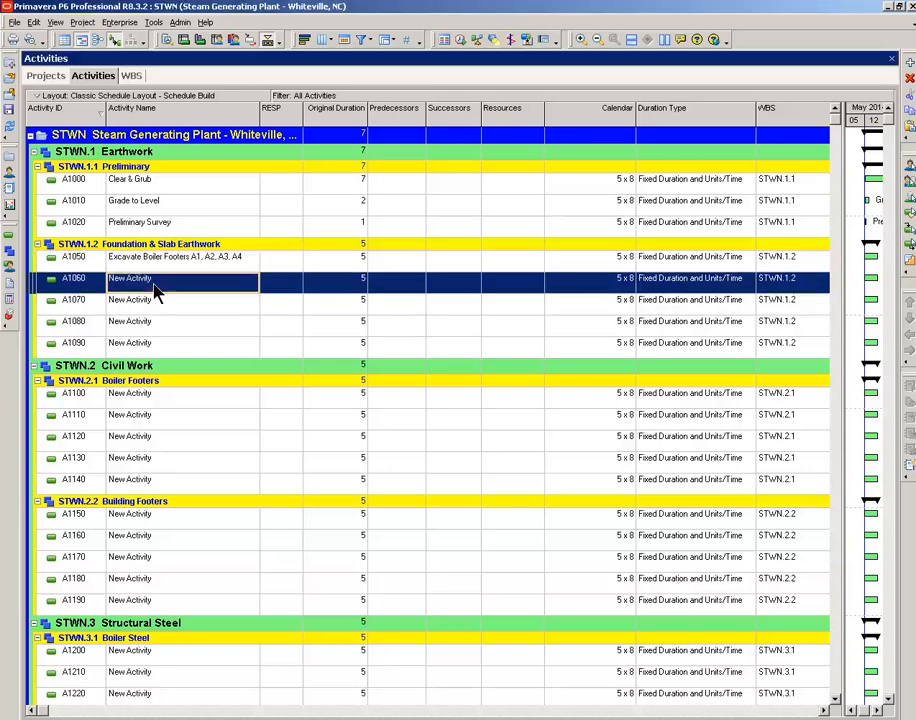
{"action": "double_click", "coordinate": [130, 278]}
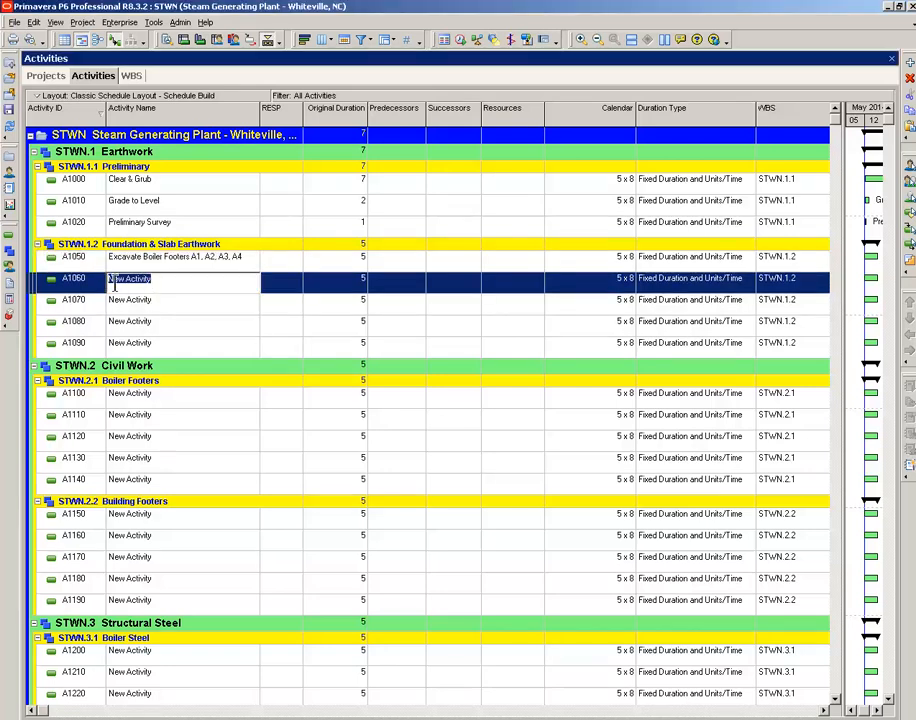
{"action": "type", "text": "Excavate Building Structural Steel Footers"}
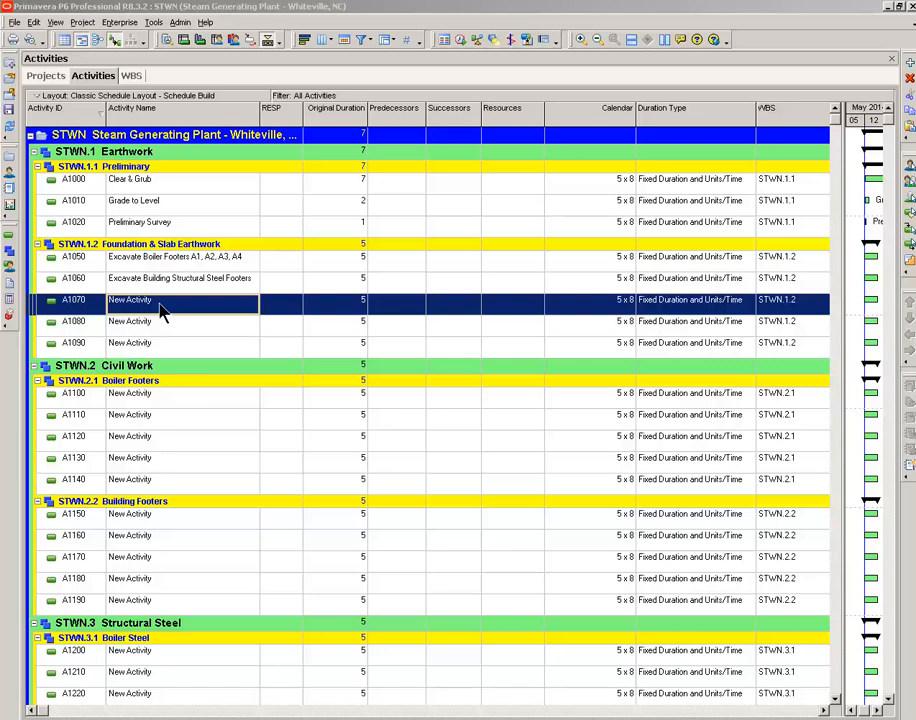
Step: Name A1070 Final Leveling of Slab and delete placeholders A1080 and A1090
{"action": "double_click", "coordinate": [129, 300]}
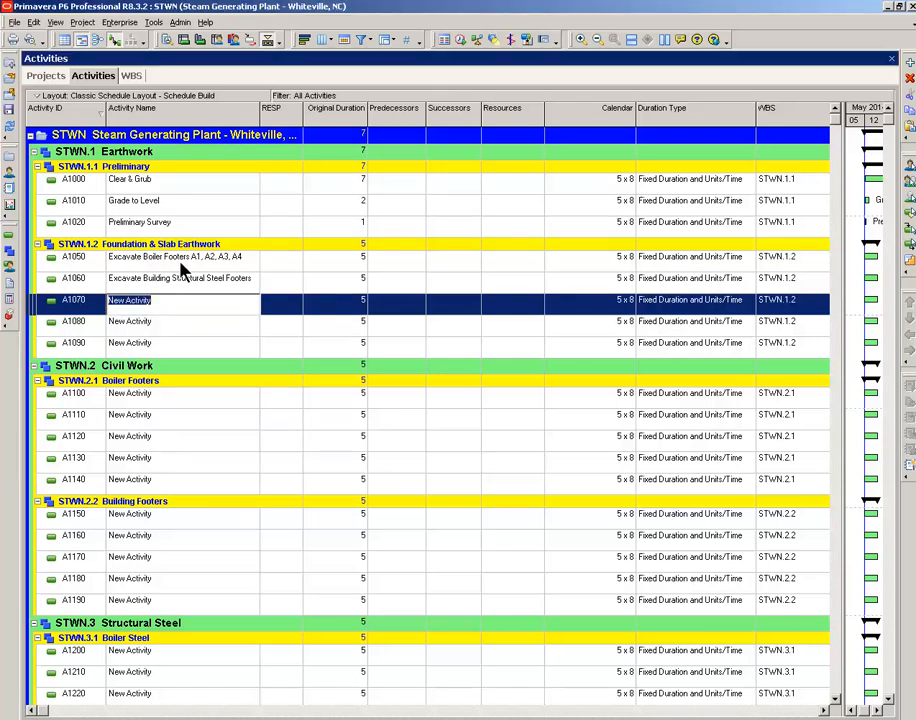
{"action": "type", "text": "Final Leveling of Slab"}
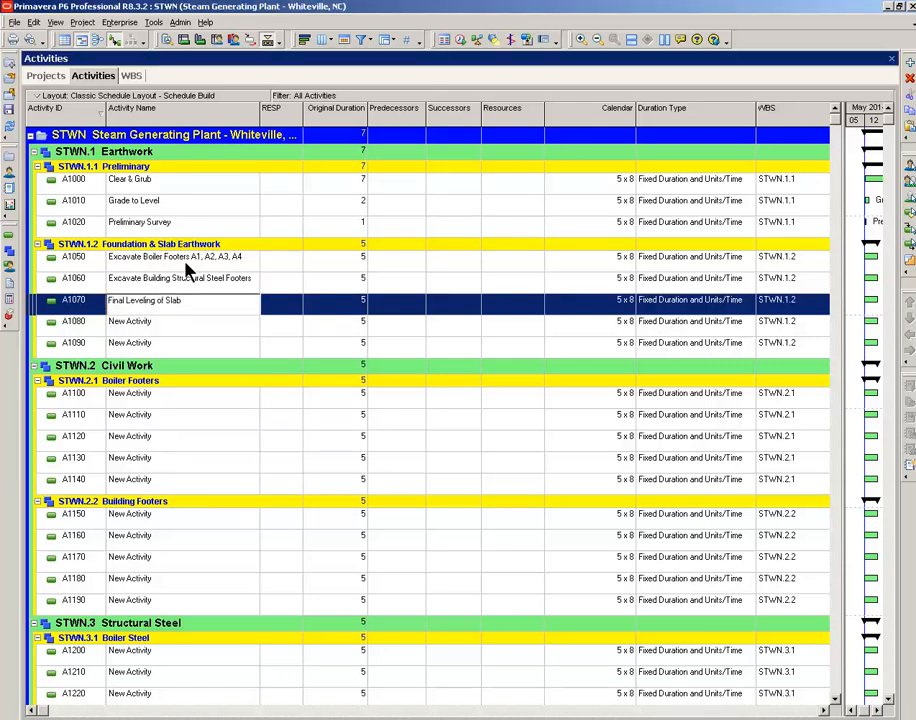
{"action": "mouse_move", "coordinate": [178, 333]}
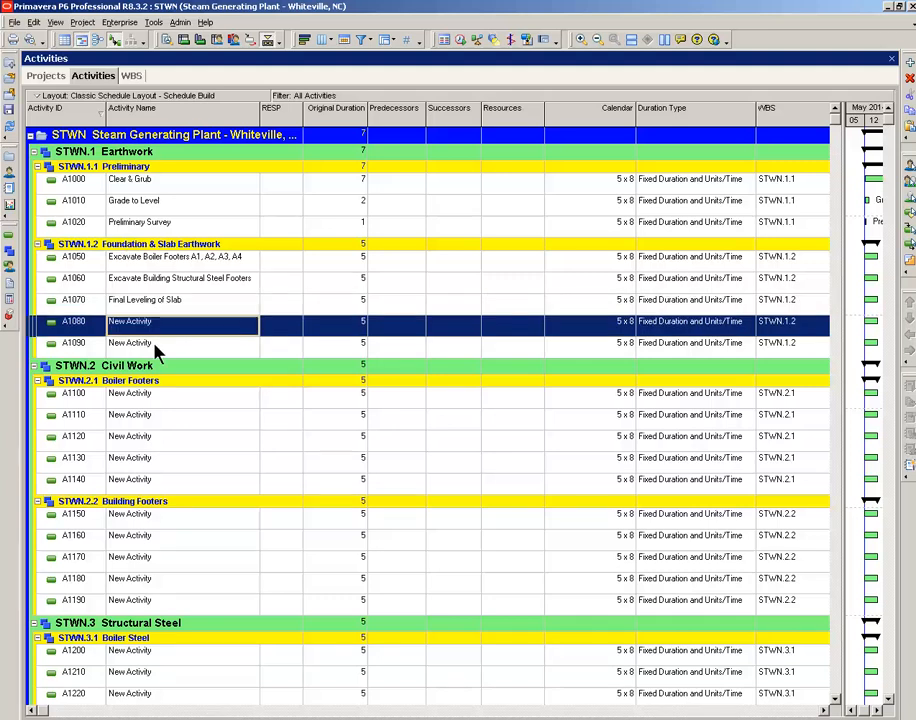
{"action": "right_click", "coordinate": [130, 342]}
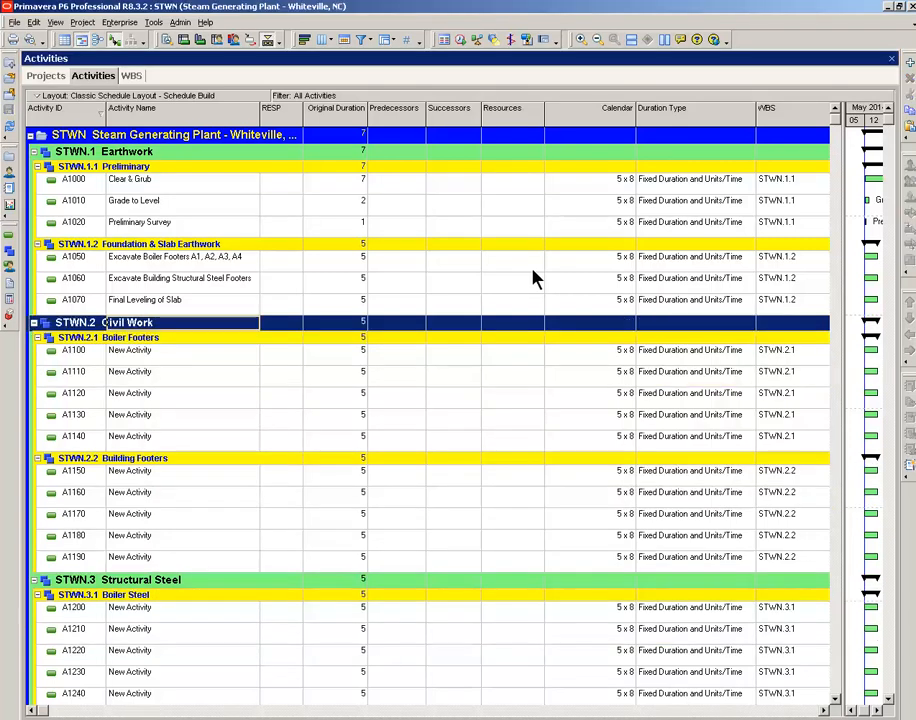
{"action": "mouse_move", "coordinate": [358, 271]}
{"action": "type", "text": "6"}
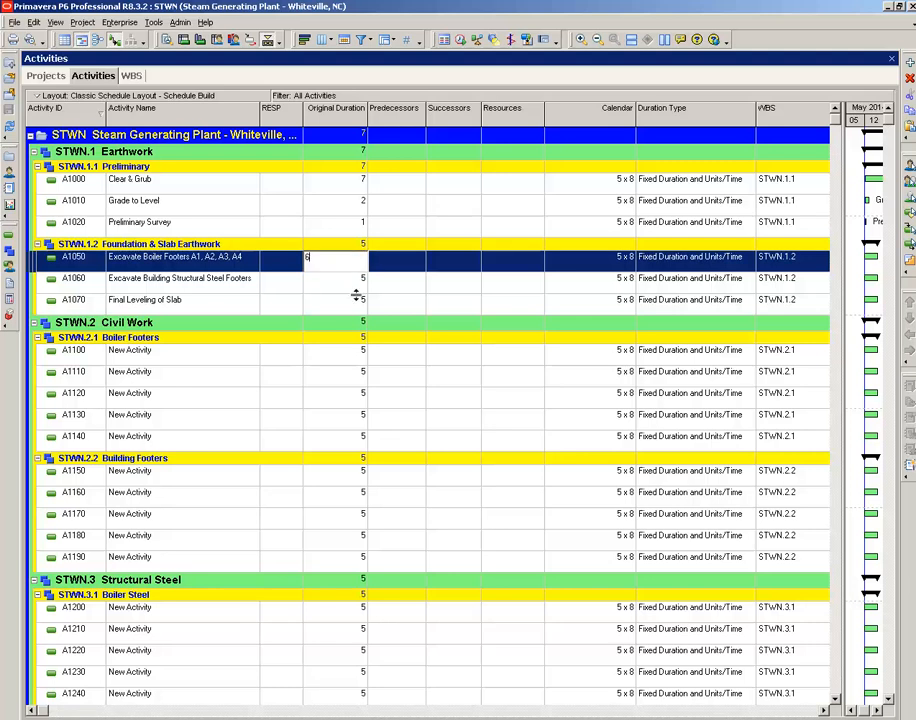
Step: Enter durations: Excavate Boiler Footers 6, Building Structural Steel Footers 7, Final Leveling 2 days
{"action": "left_click", "coordinate": [335, 278]}
{"action": "type", "text": "7"}
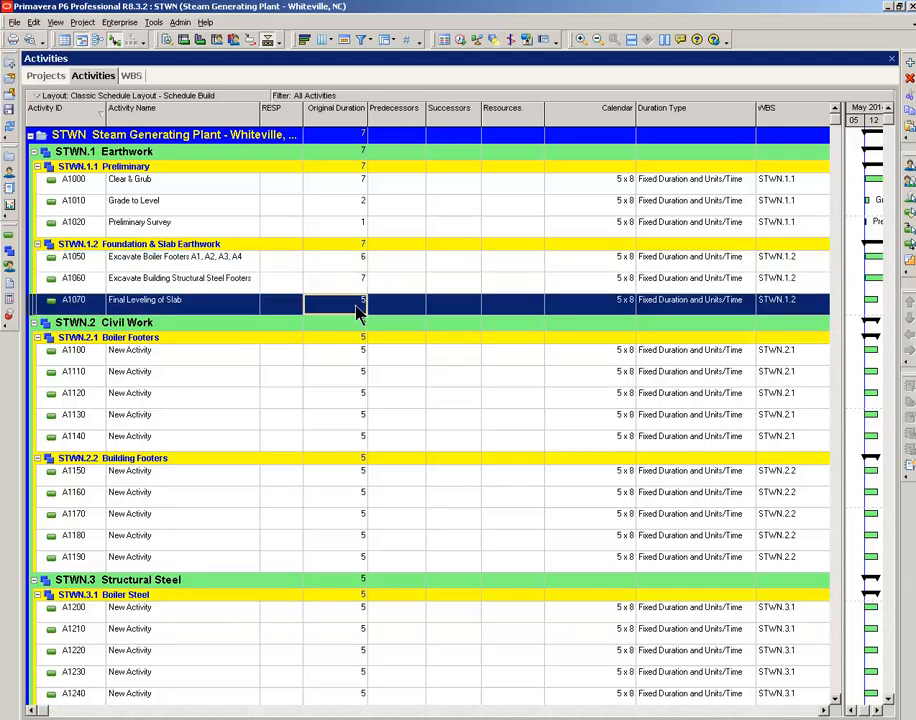
{"action": "double_click", "coordinate": [335, 300]}
{"action": "type", "text": "2"}
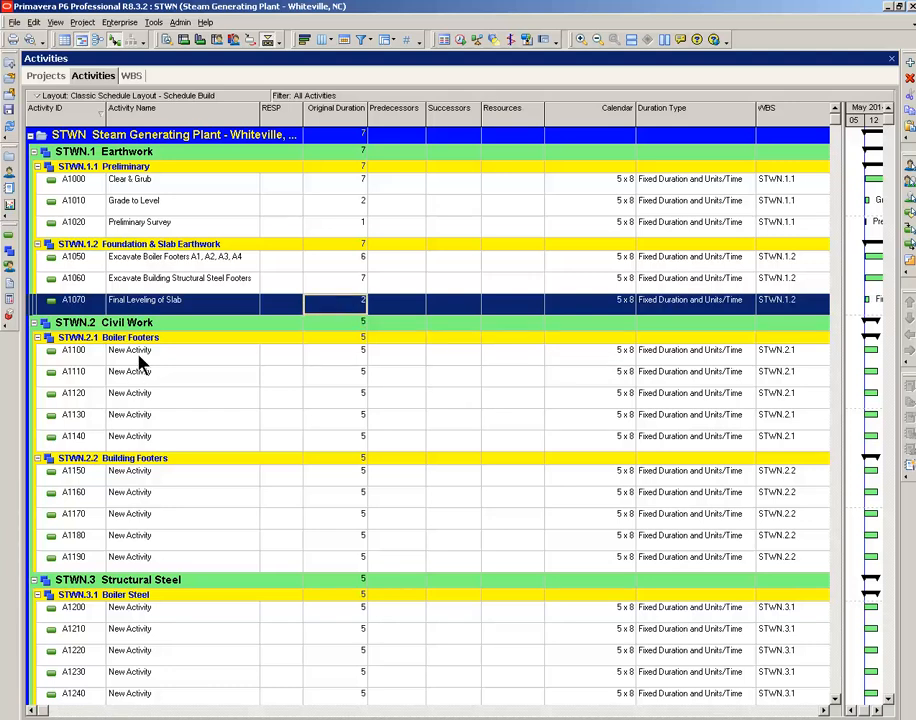
{"action": "left_click", "coordinate": [130, 350]}
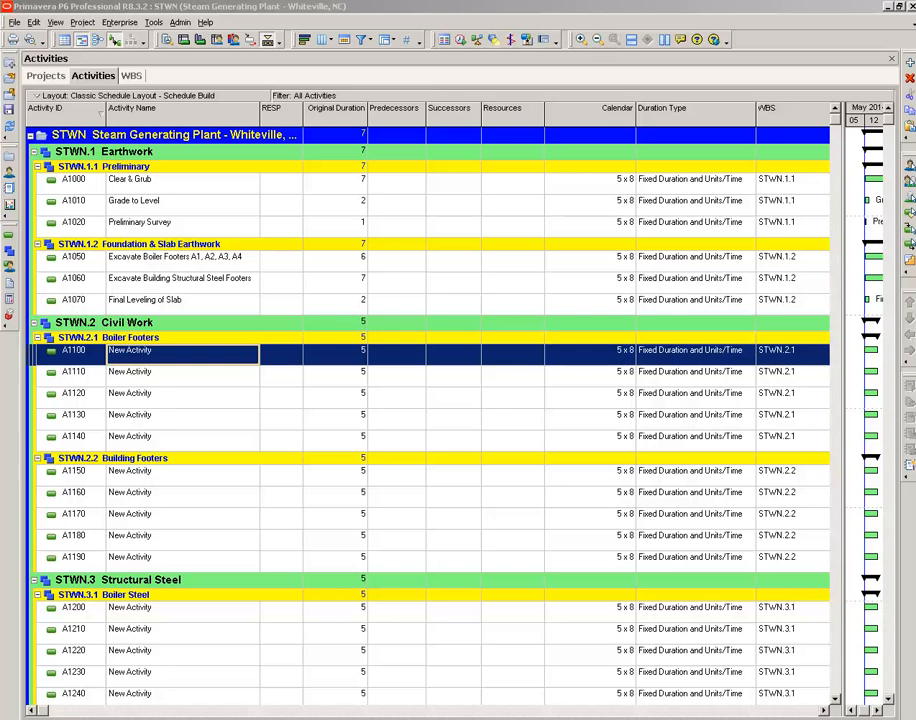
{"action": "mouse_move", "coordinate": [162, 336]}
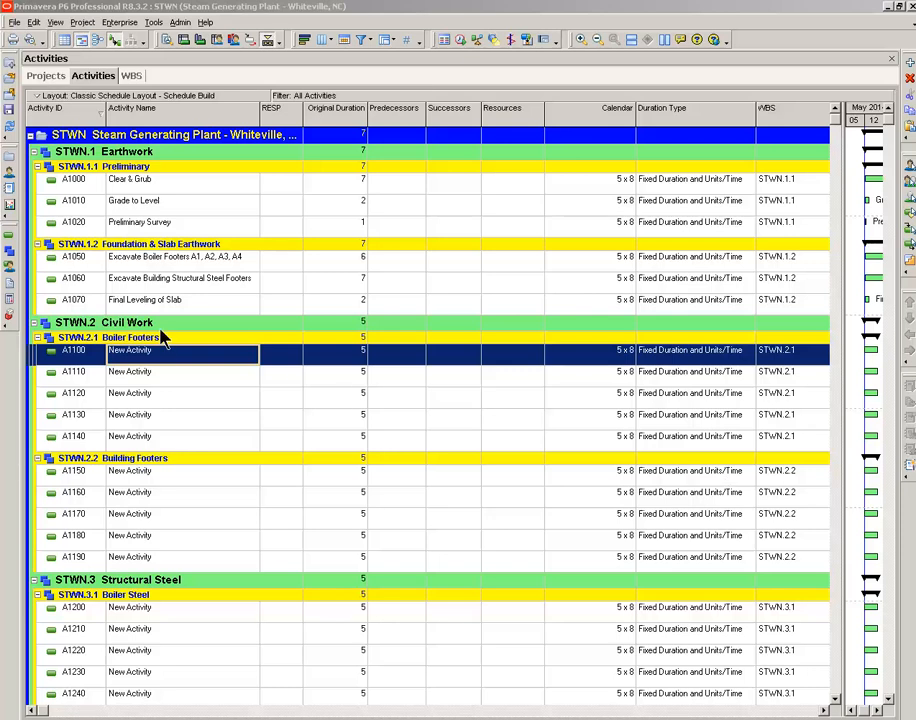
Step: Name Boiler Footers activities Build Forms for Building and Platform Columns and Set Rebar for Building Columns
{"action": "double_click", "coordinate": [130, 351]}
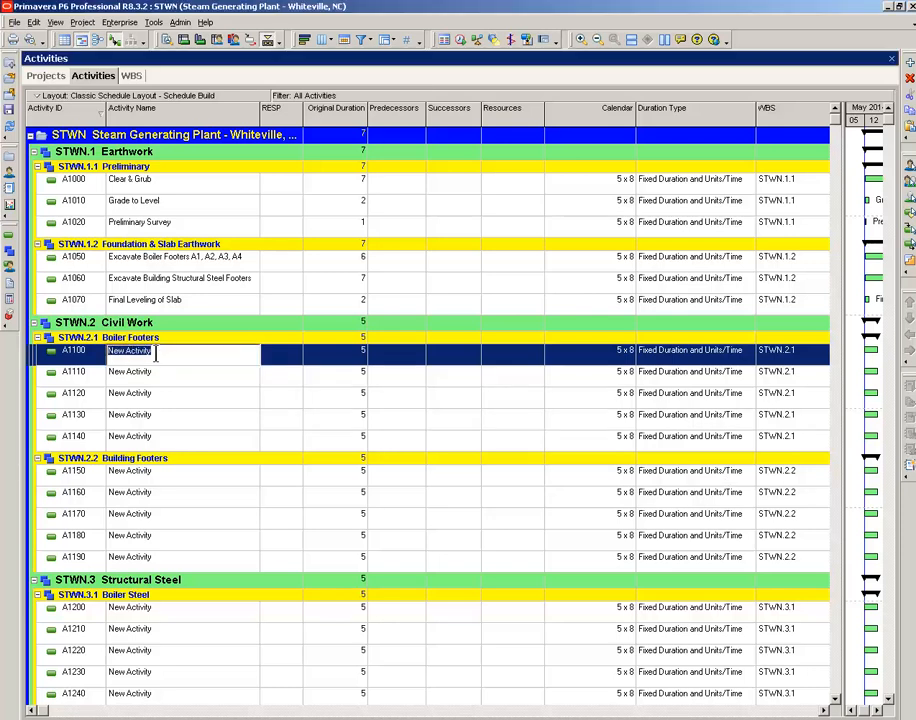
{"action": "type", "text": "Build Forms for Columns A1, A2, A3, A4"}
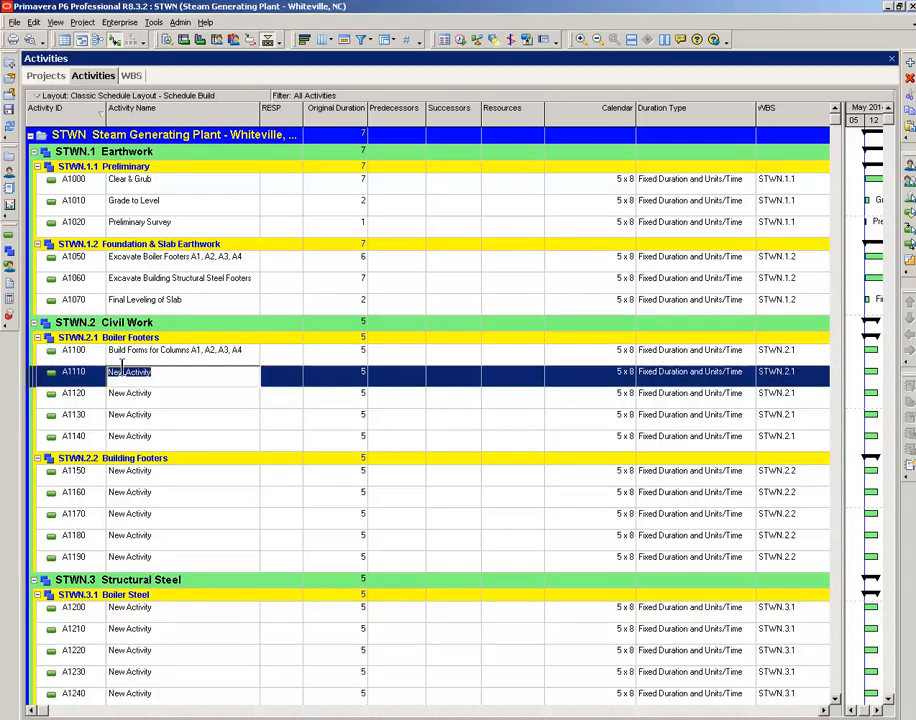
{"action": "type", "text": "Build Forms for Building and Platform Columns"}
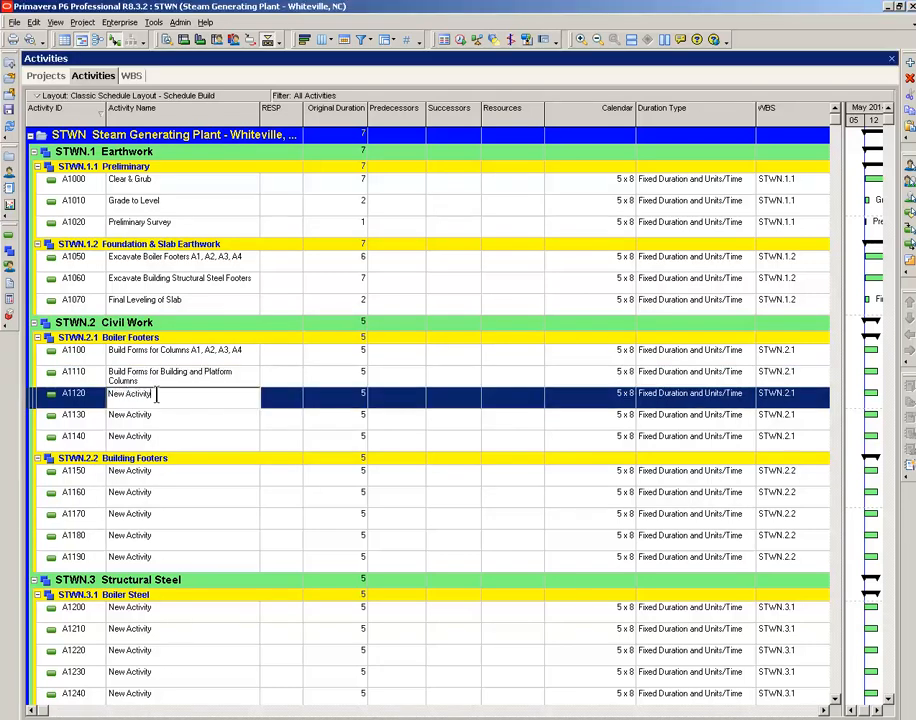
{"action": "double_click", "coordinate": [129, 393]}
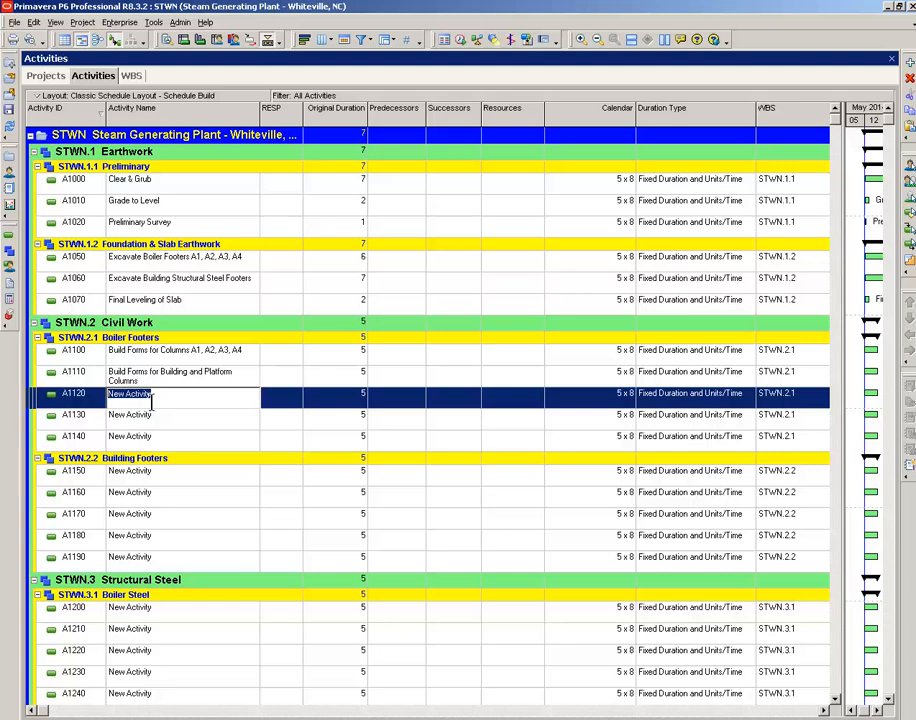
{"action": "type", "text": "Set Rebar for Columns A1, A2, A3, A4"}
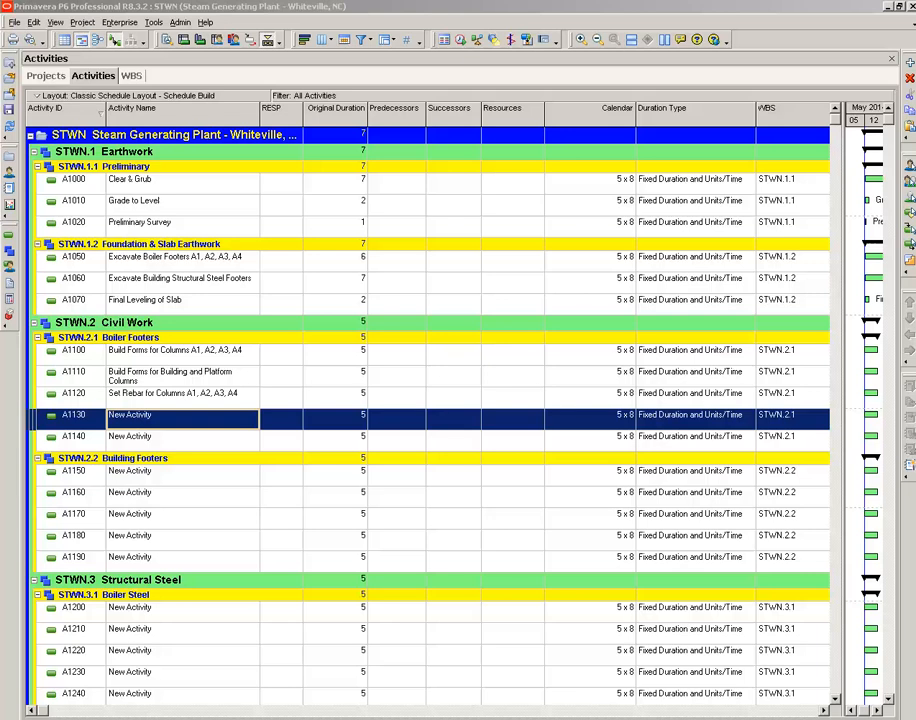
{"action": "double_click", "coordinate": [130, 414]}
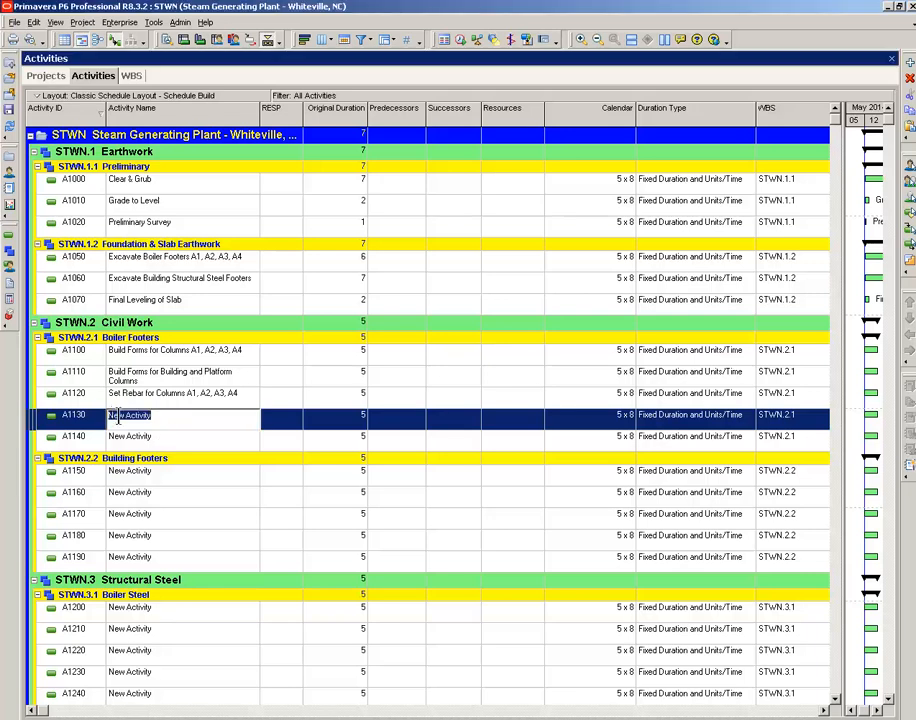
{"action": "type", "text": "Set Rebar for Building Columns"}
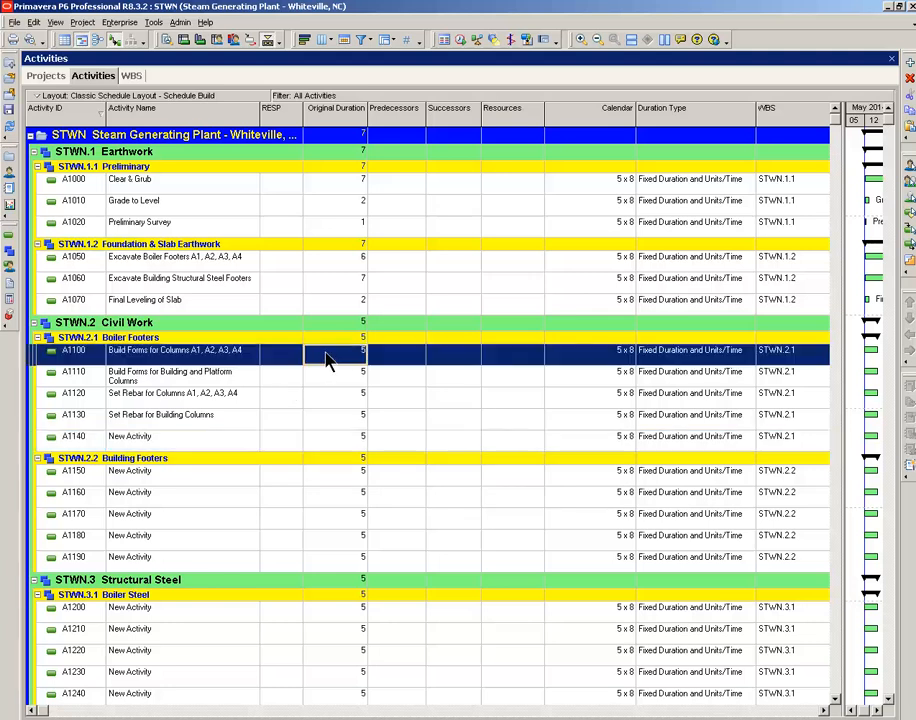
Step: Give A1110 a 7-day and A1120 a 4-day original duration
{"action": "left_click", "coordinate": [335, 376]}
{"action": "type", "text": "7"}
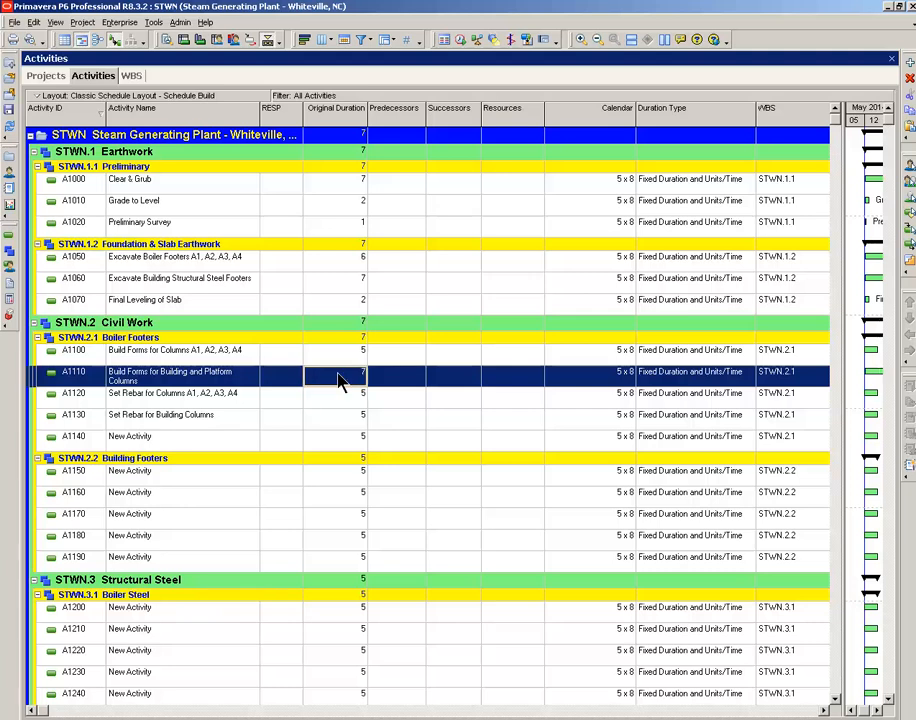
{"action": "mouse_move", "coordinate": [348, 405]}
{"action": "type", "text": "4"}
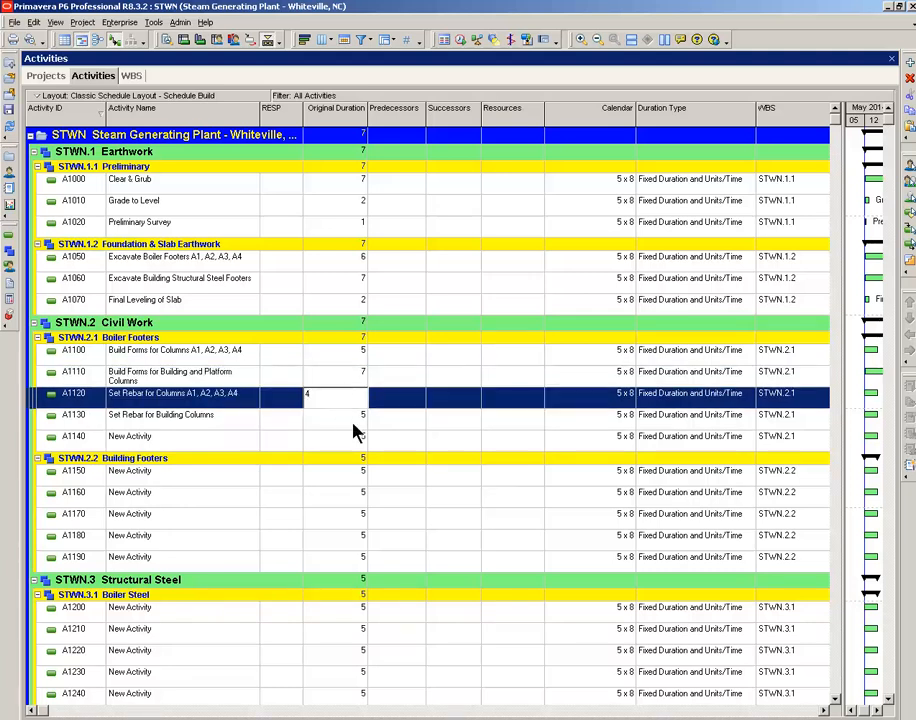
{"action": "left_click", "coordinate": [335, 414]}
{"action": "type", "text": "4"}
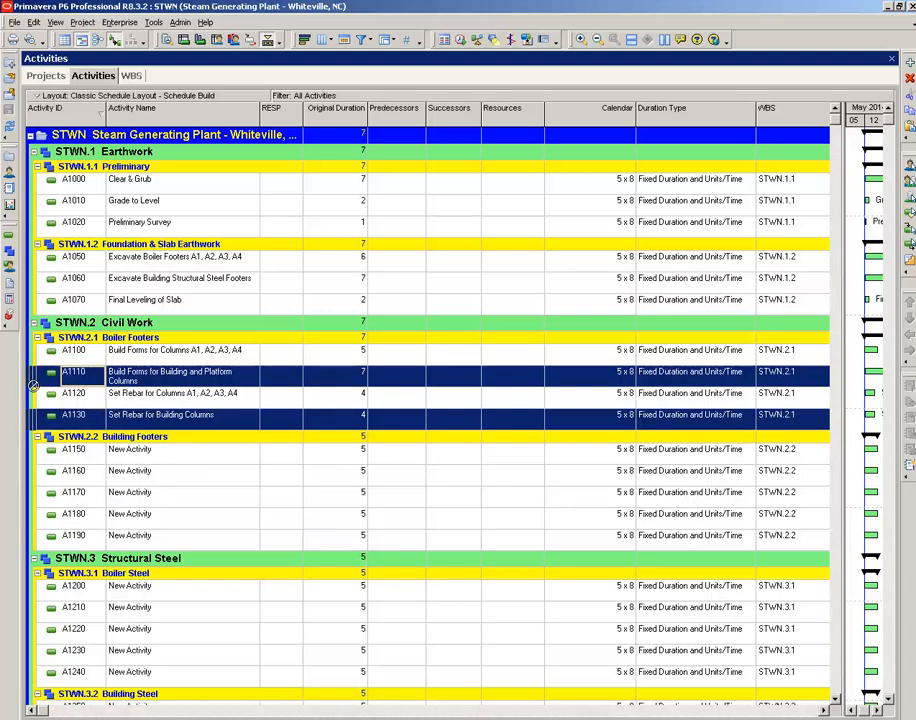
Step: Select the building column activities and bring up the delete action for the New Activity placeholders
{"action": "left_click", "coordinate": [113, 436]}
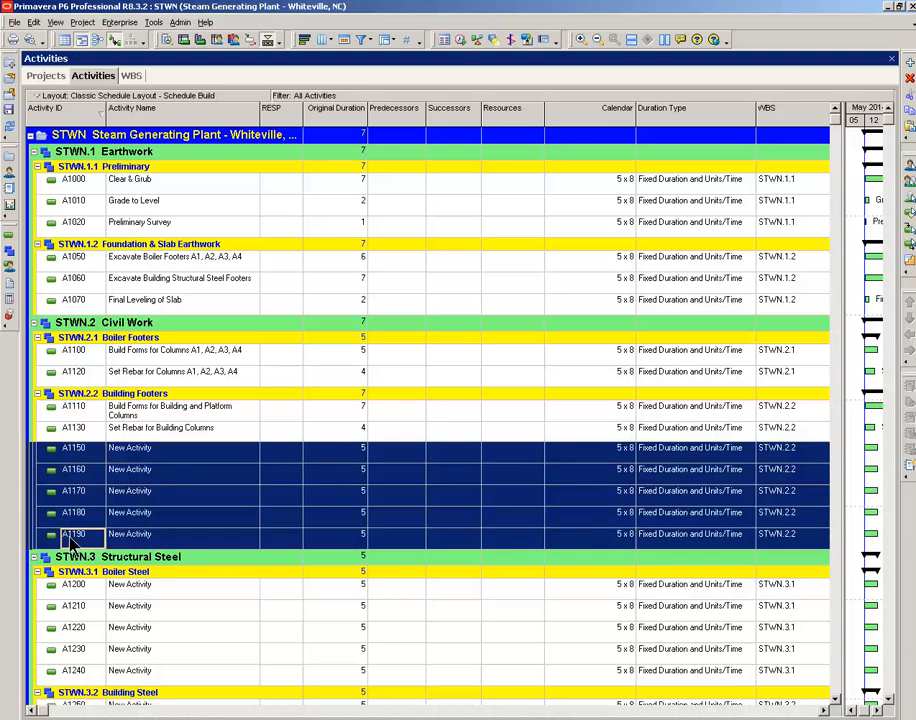
{"action": "right_click", "coordinate": [75, 533]}
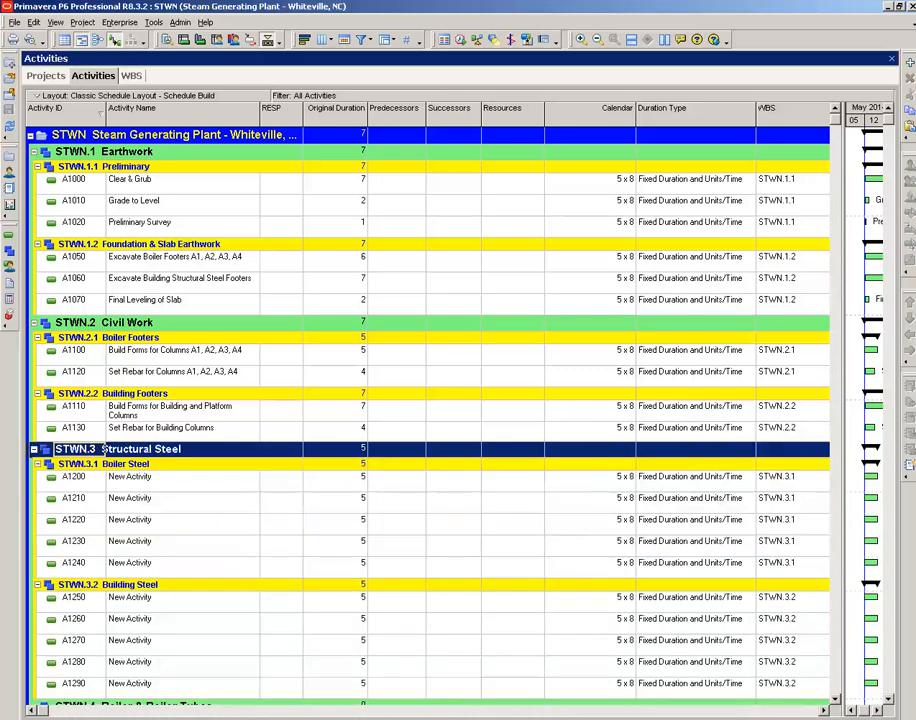
{"action": "mouse_move", "coordinate": [354, 423]}
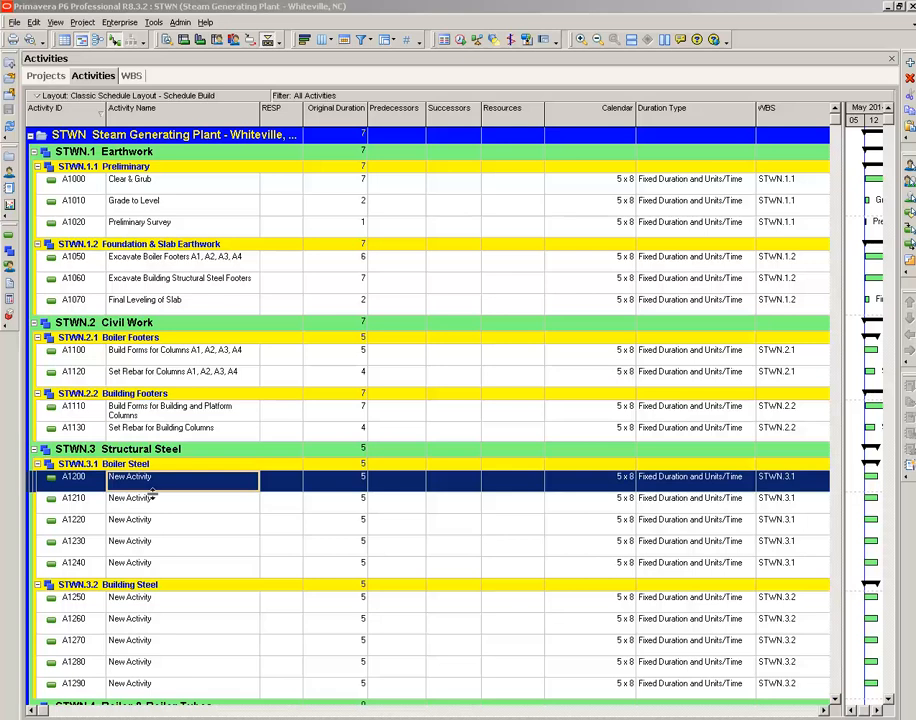
Step: Rename A1200 and A1210 to Set Boiler Columns A1–A4 and Set Main Beams, then delete leftover placeholders
{"action": "double_click", "coordinate": [130, 477]}
{"action": "type", "text": "Set Boiler Columns A1, A2, A3, A4"}
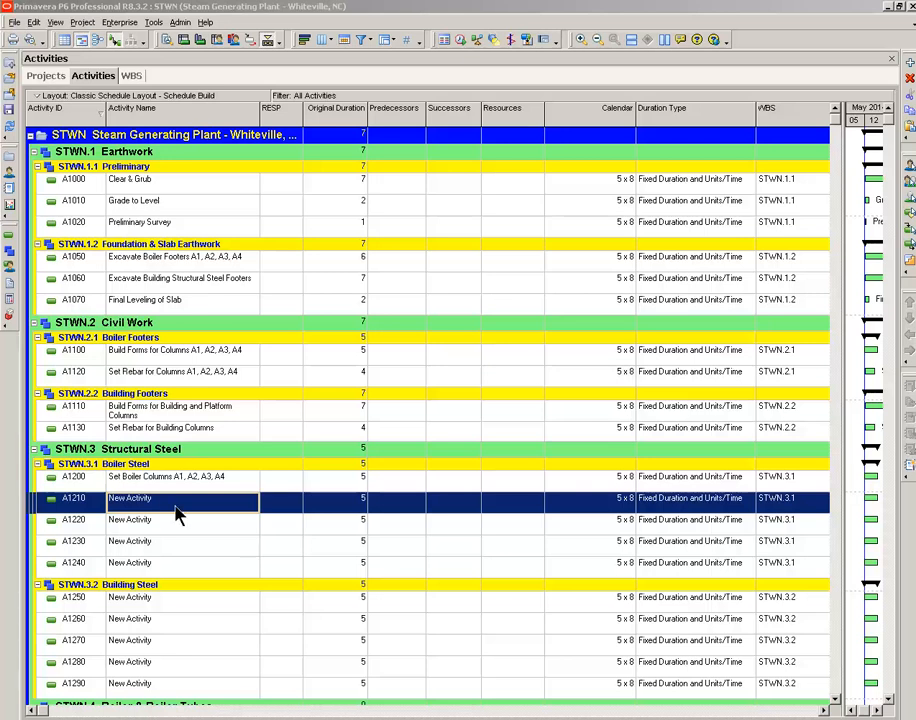
{"action": "double_click", "coordinate": [130, 498]}
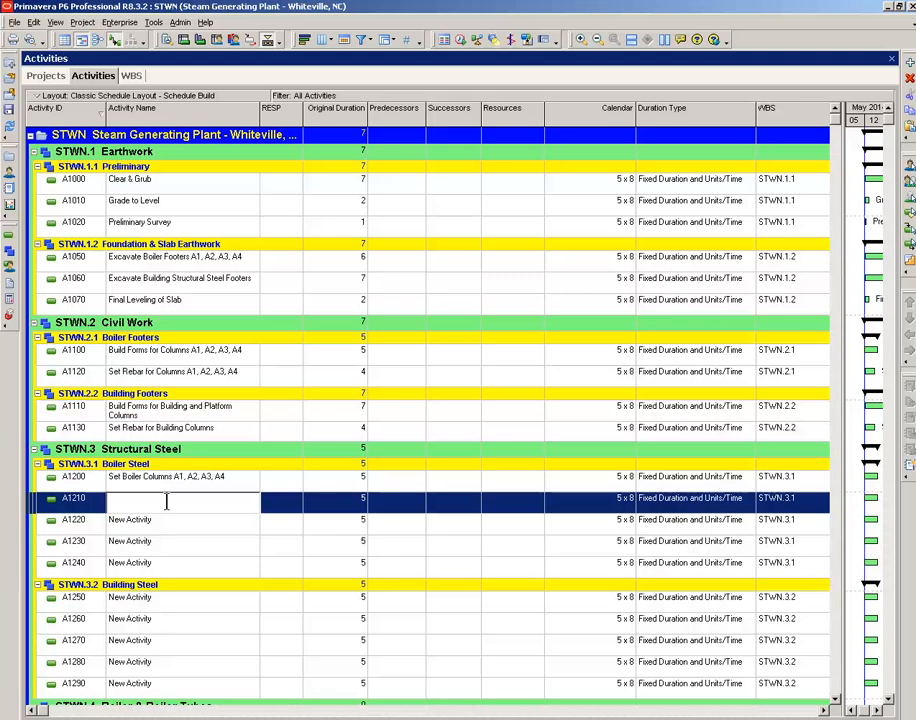
{"action": "type", "text": "Set Main Beams"}
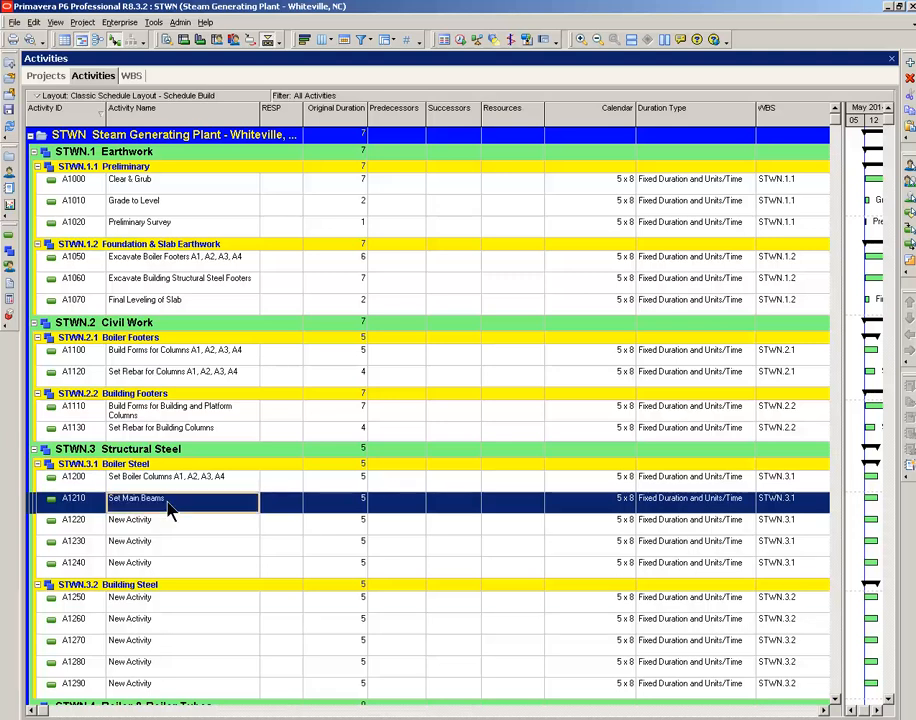
{"action": "left_click", "coordinate": [130, 519]}
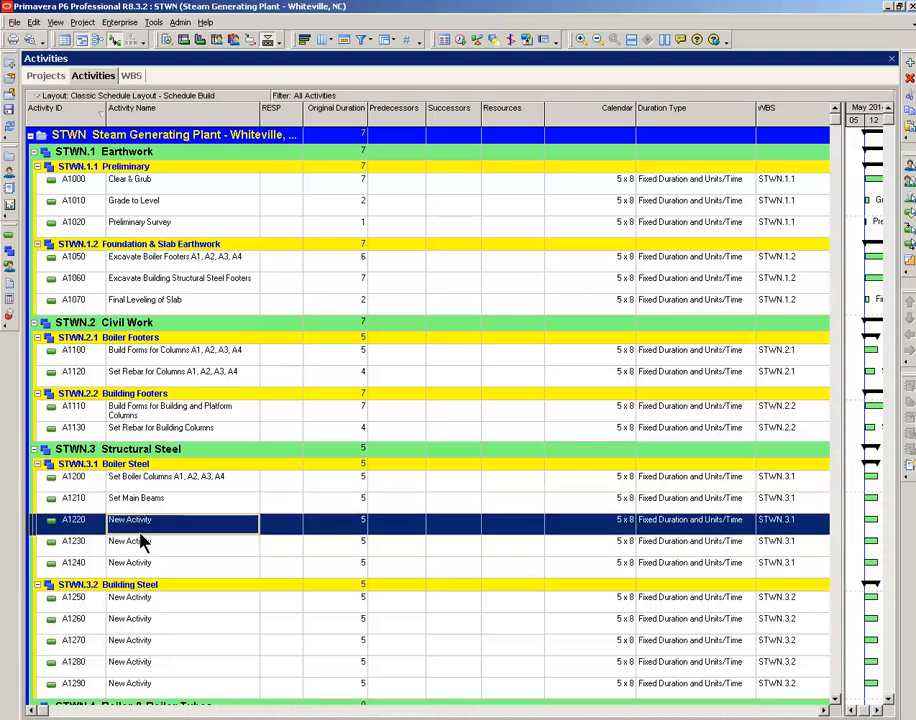
{"action": "mouse_move", "coordinate": [137, 578]}
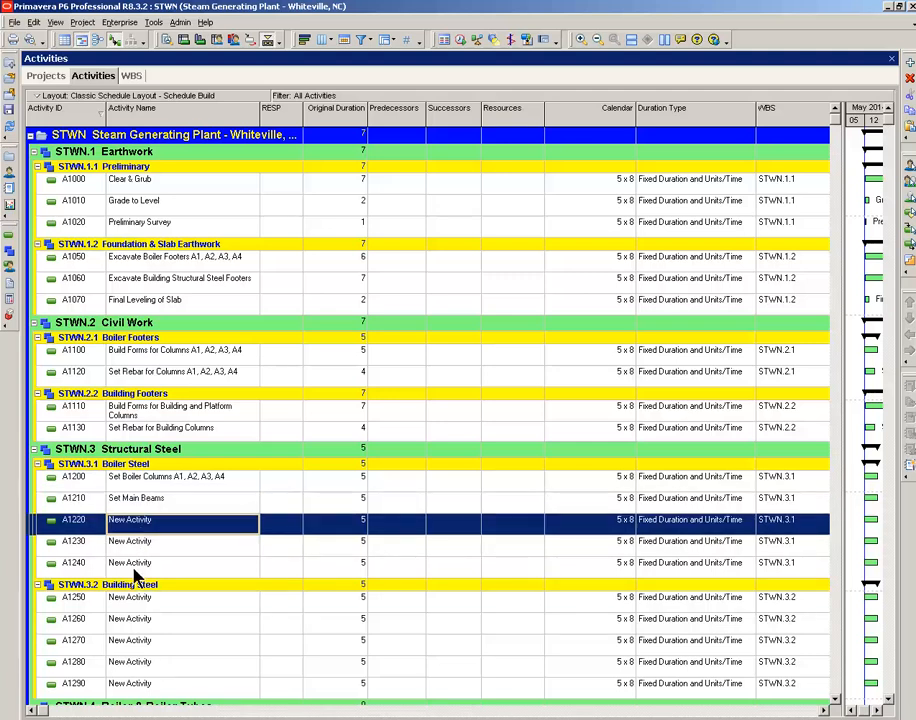
{"action": "right_click", "coordinate": [130, 519]}
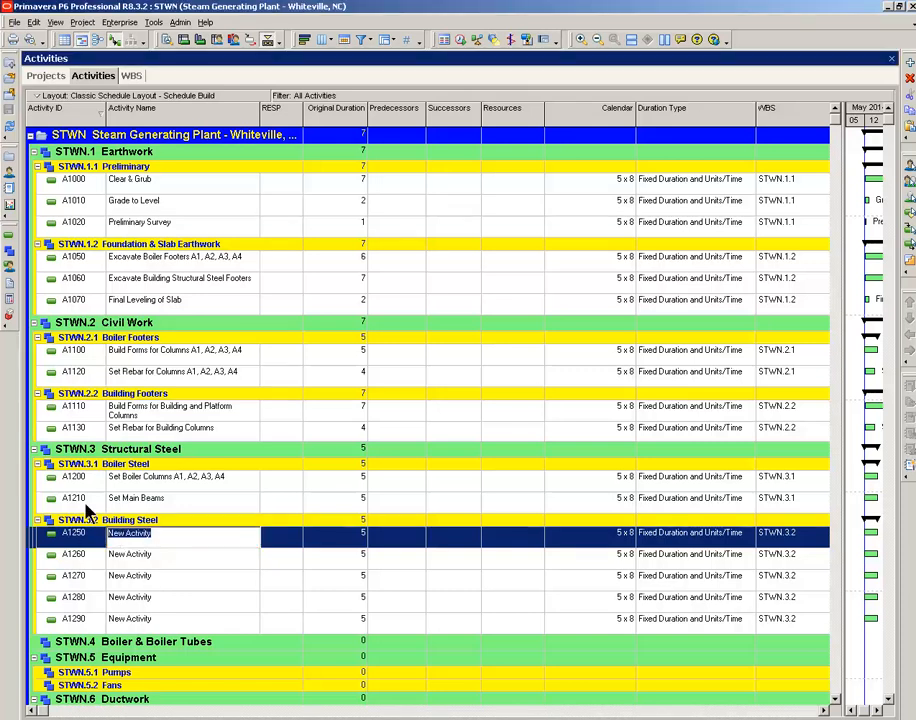
Step: Rename A1250 to 'Set Building Columns' and A1260 to 'Set Building and Platform beams'
{"action": "type", "text": "Set Building Columns"}
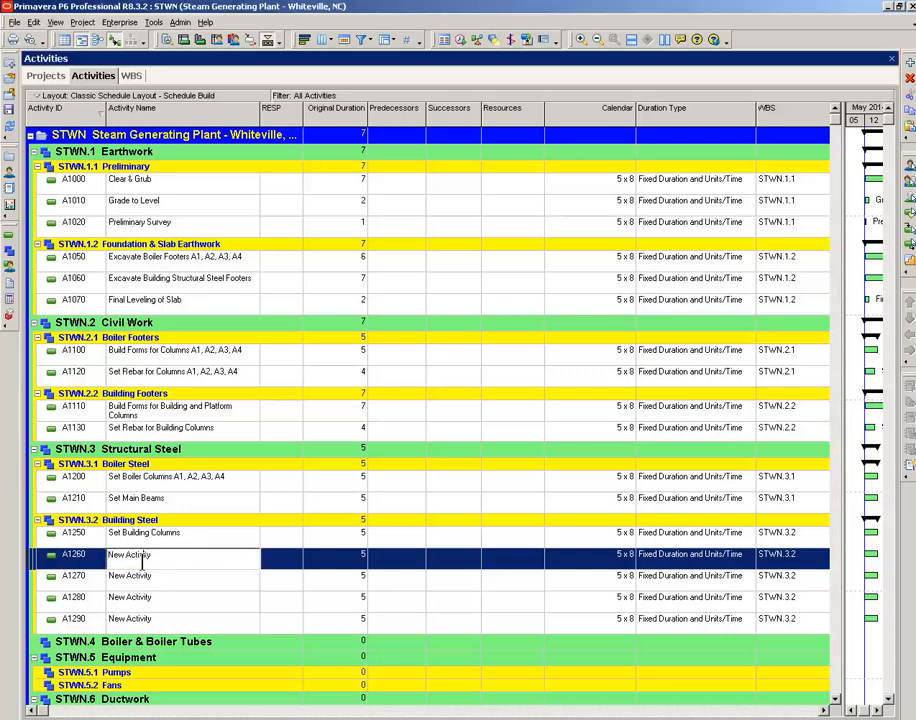
{"action": "double_click", "coordinate": [129, 554]}
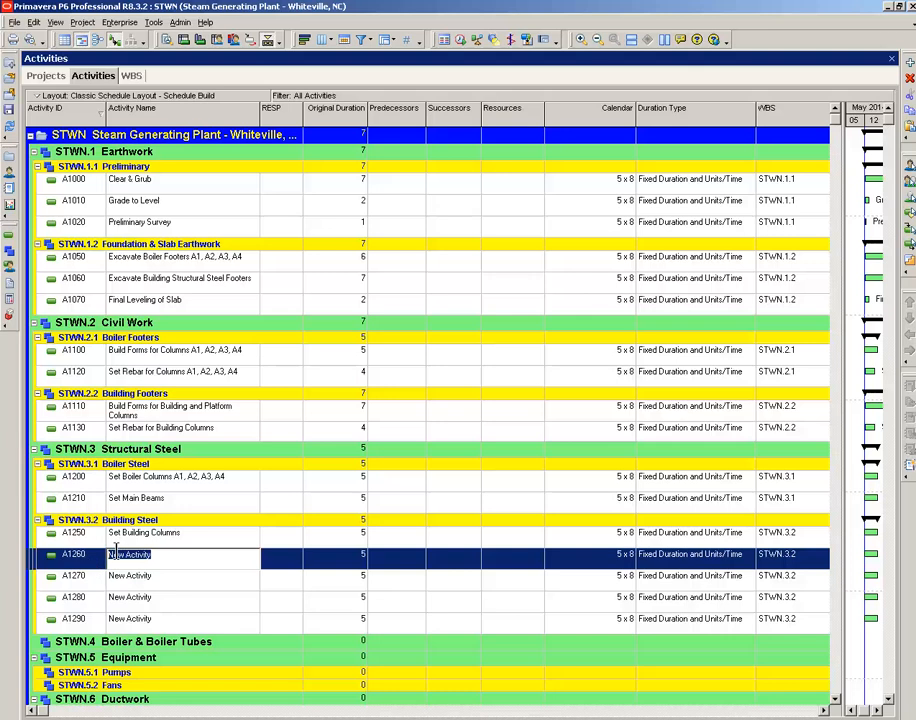
{"action": "type", "text": "Set Building and Platform beams"}
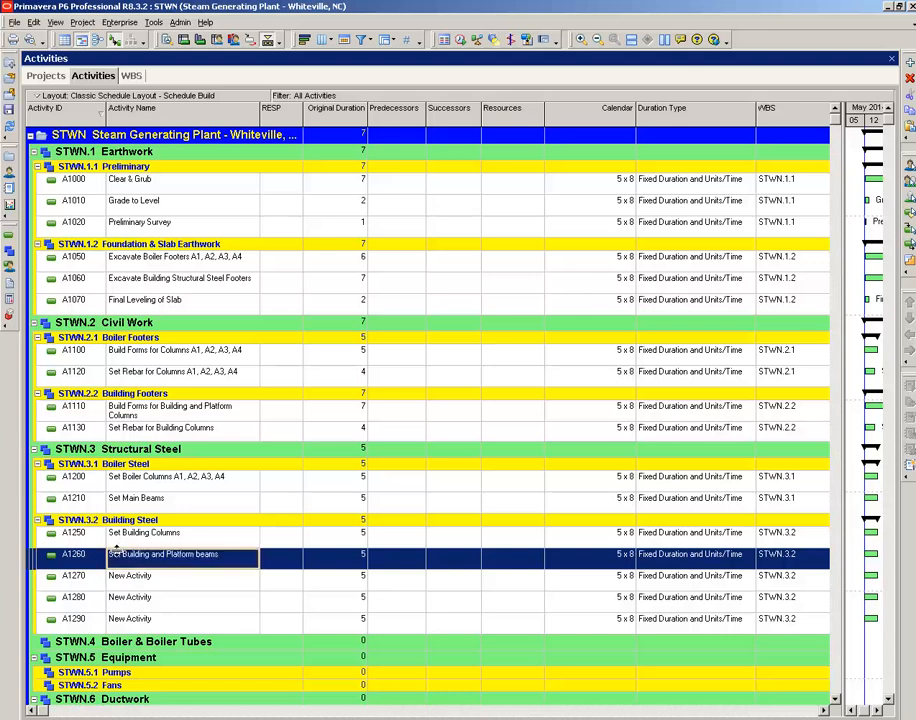
{"action": "left_click", "coordinate": [335, 554]}
{"action": "type", "text": "4"}
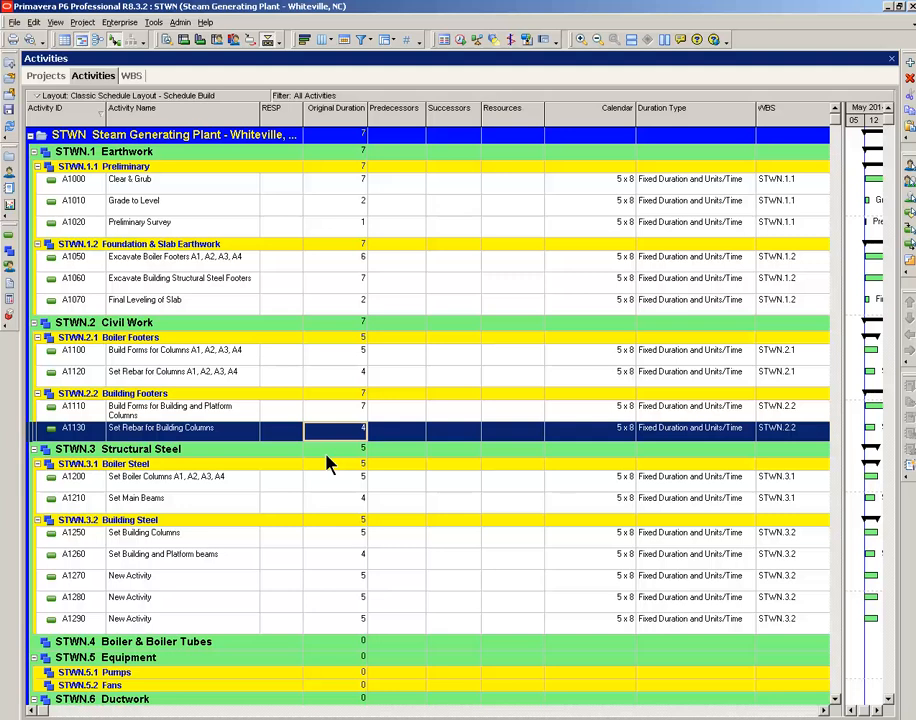
{"action": "mouse_move", "coordinate": [667, 310]}
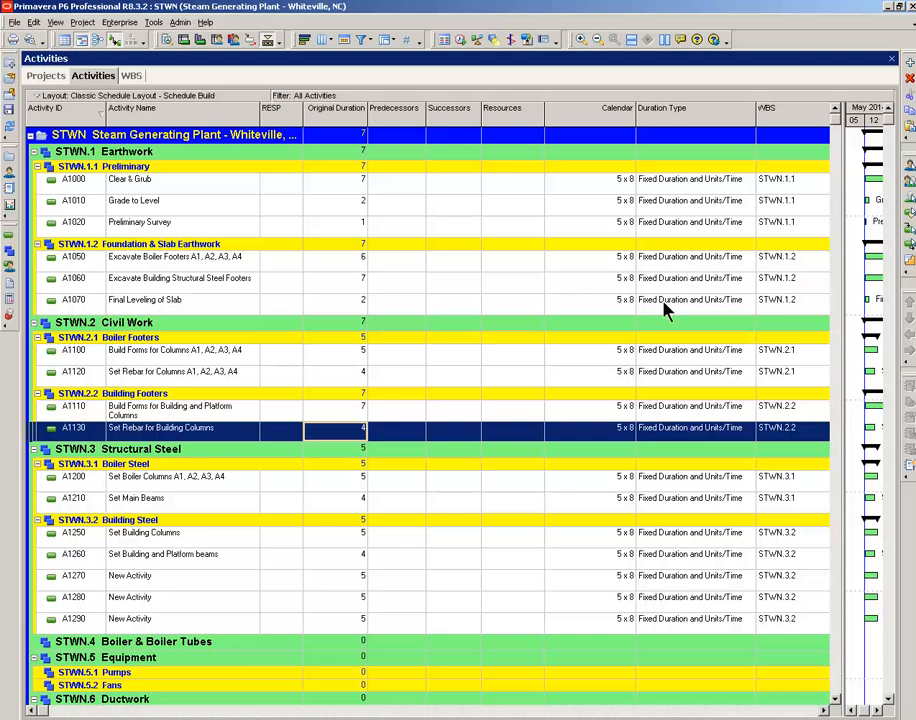